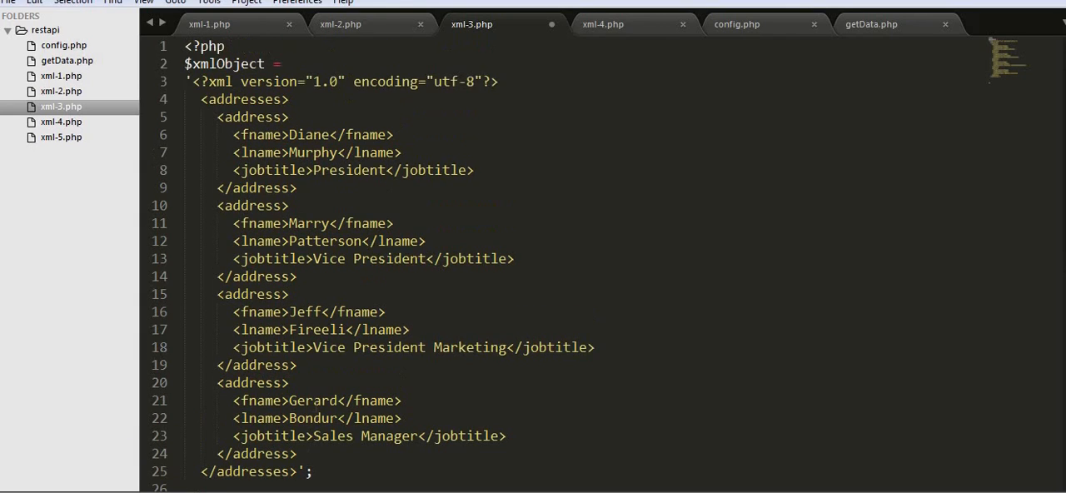
Add $data = simplexml_load_string($xmlObject); below the XML string, autocompleting the function name.
type("$da")
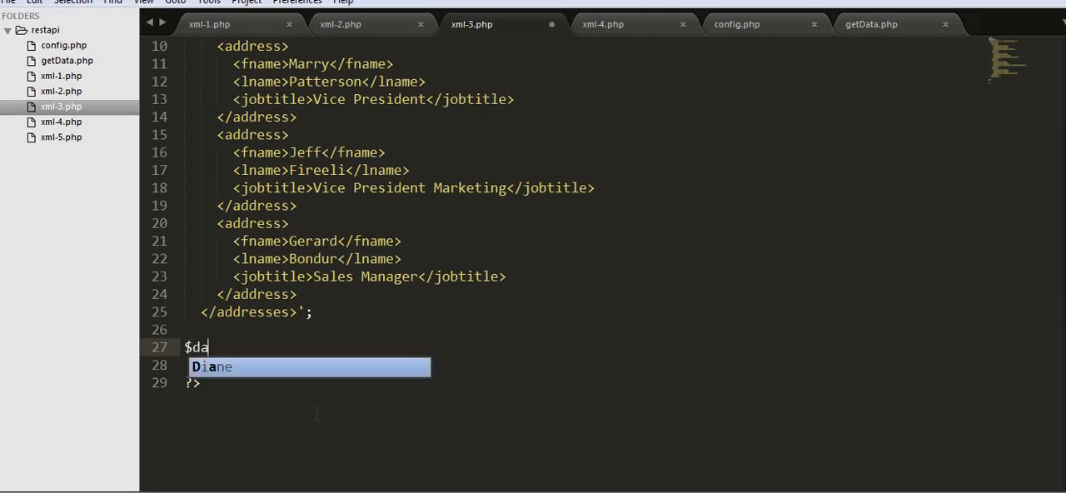
type("ta")
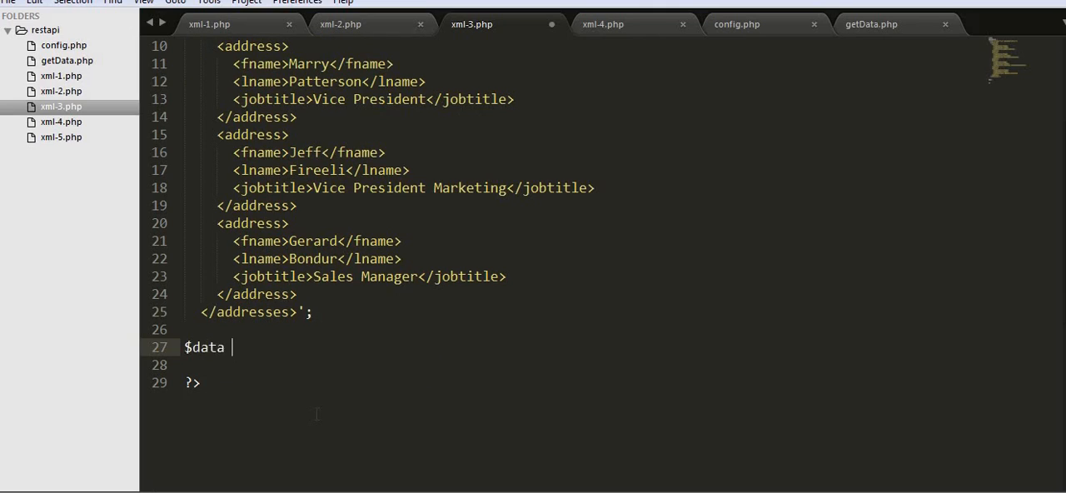
type("=")
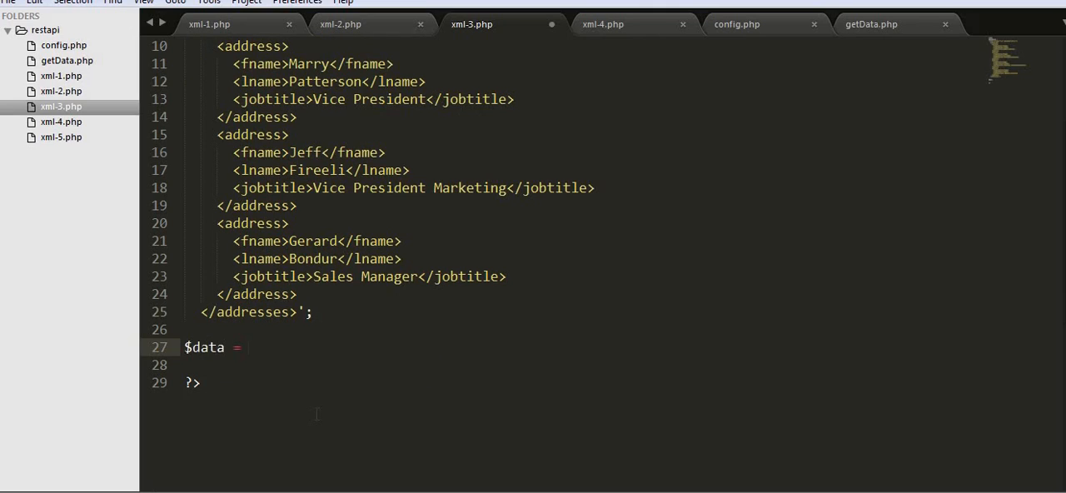
type("s")
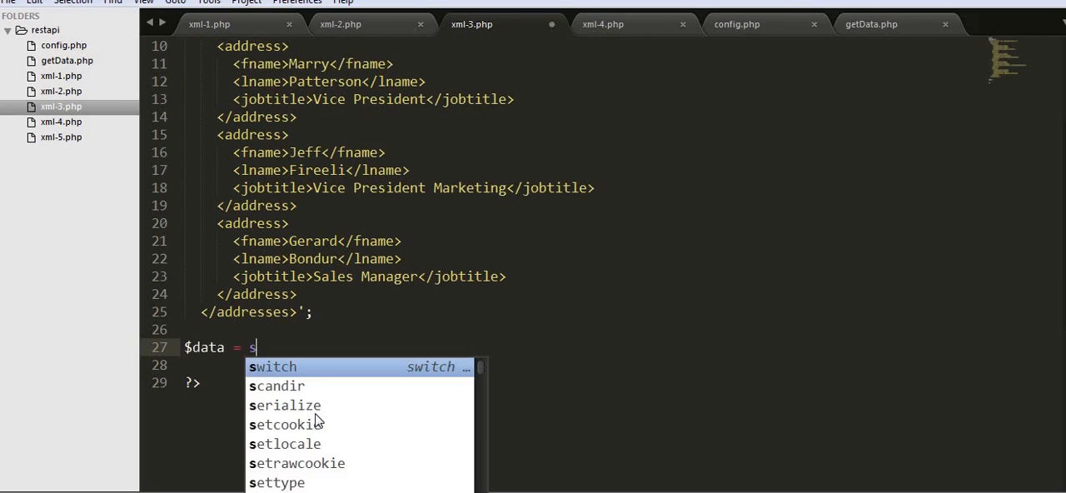
type("implexml_load_string(data")
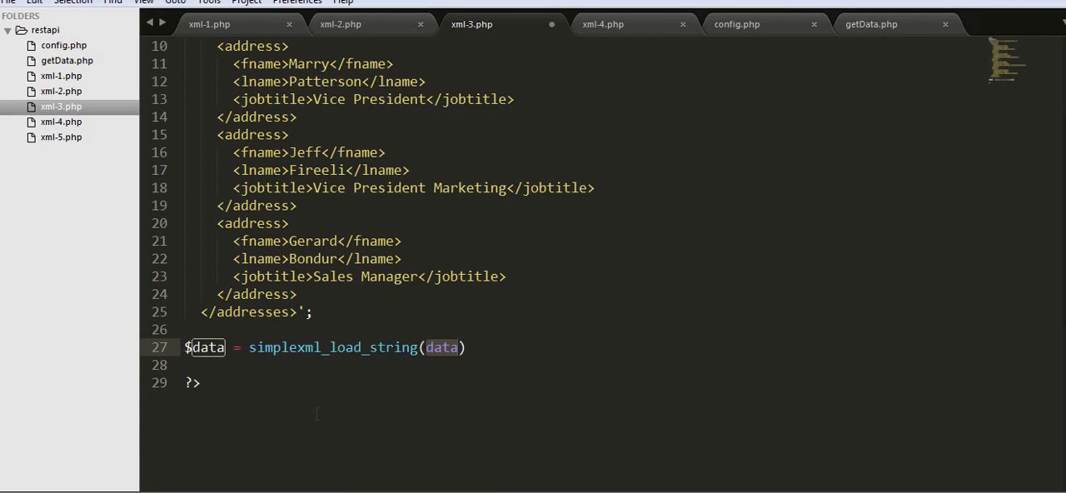
scroll("up", 3)
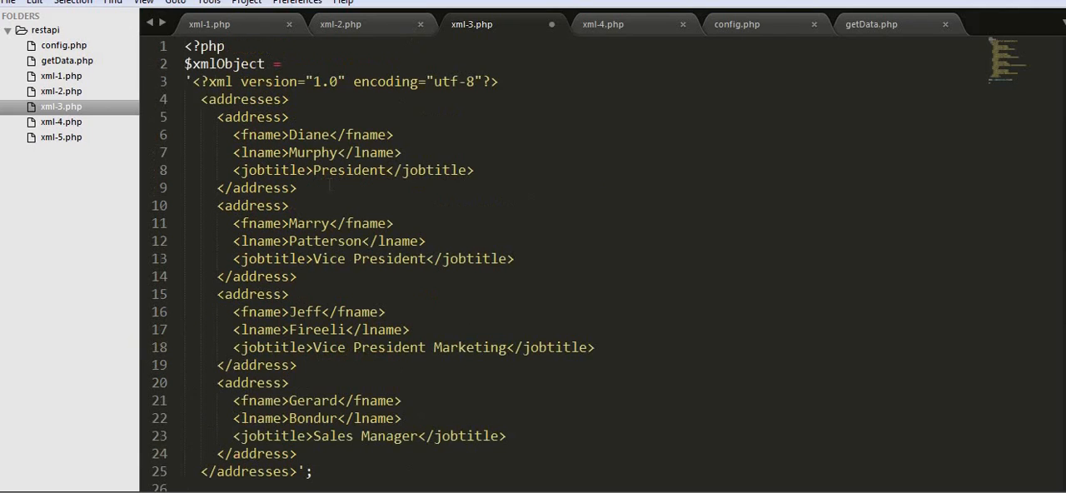
scroll("down", 3)
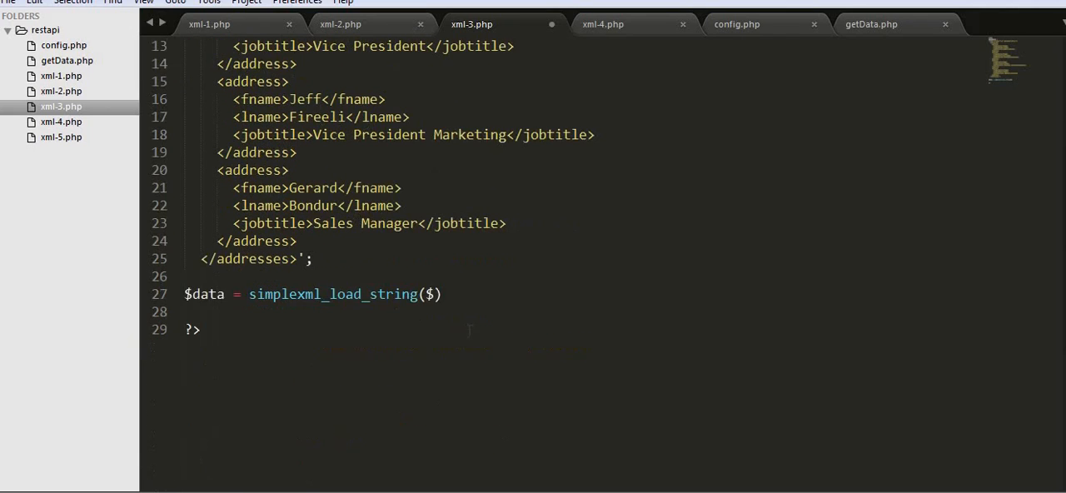
type("$xmlObject")
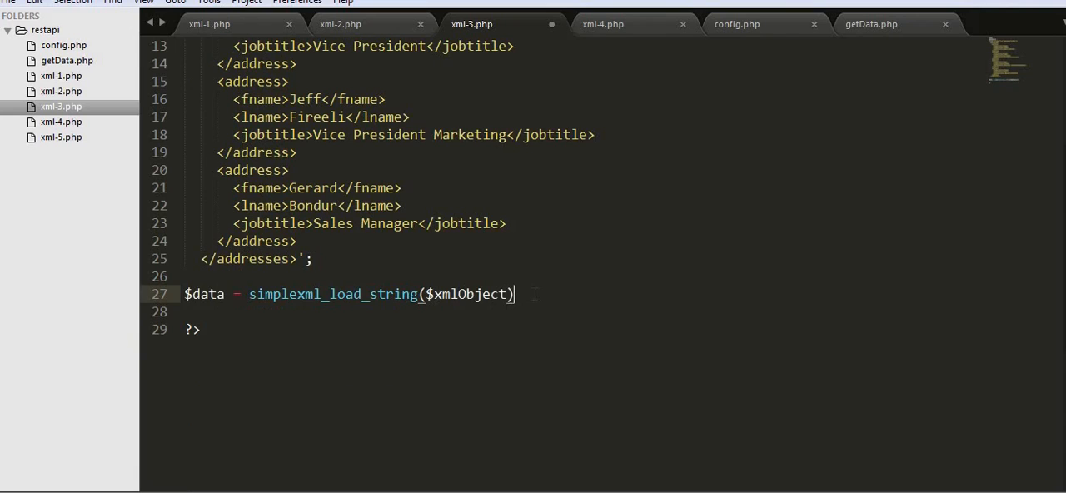
type(";")
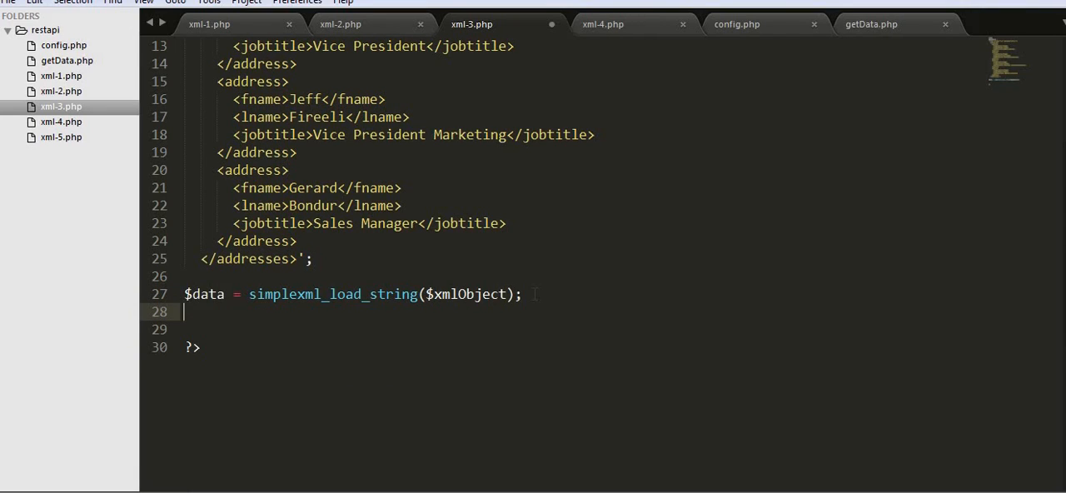
scroll("up", 3)
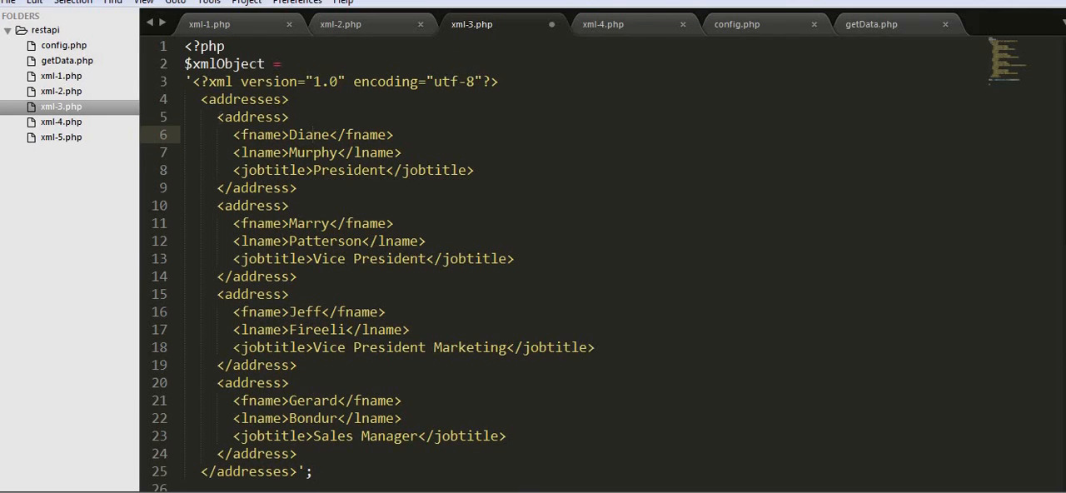
left_click_drag(233, 134, 296, 188)
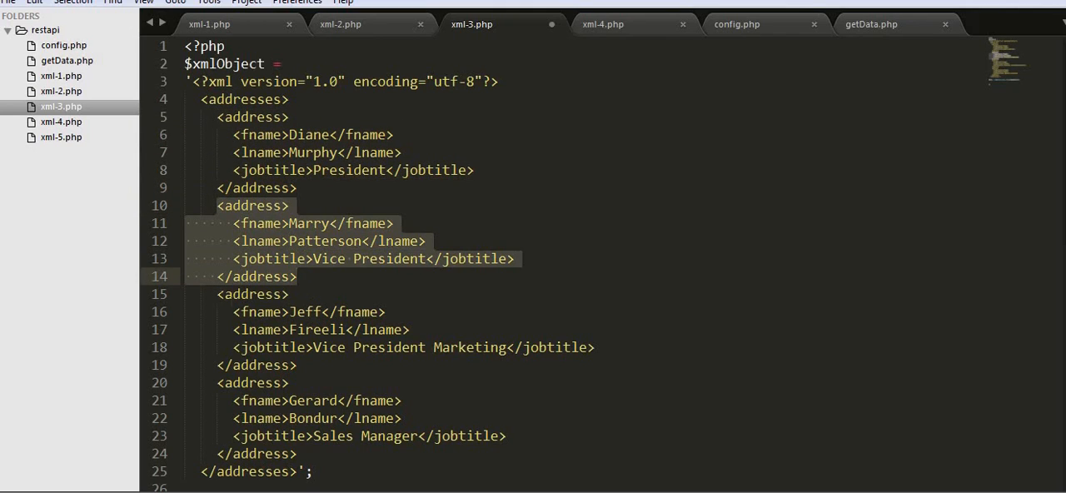
left_click(215, 383)
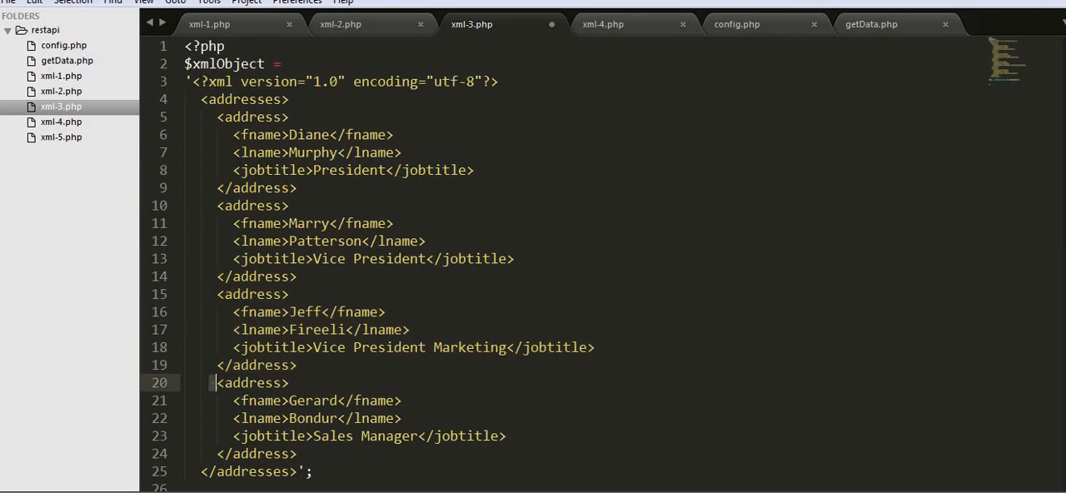
scroll("down", 3)
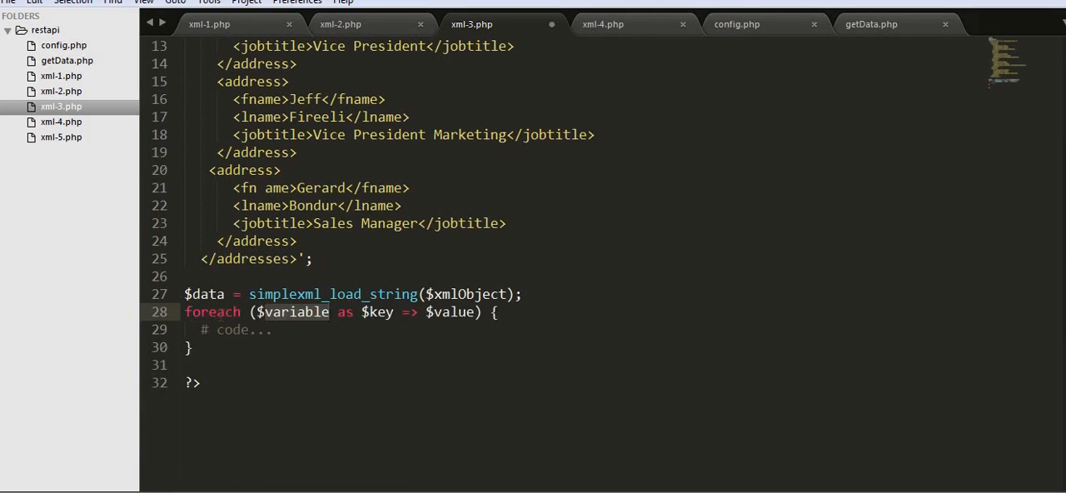
Make the foreach loop over $data->children() as $obj, dropping the duplicate 'as'.
type("$data")
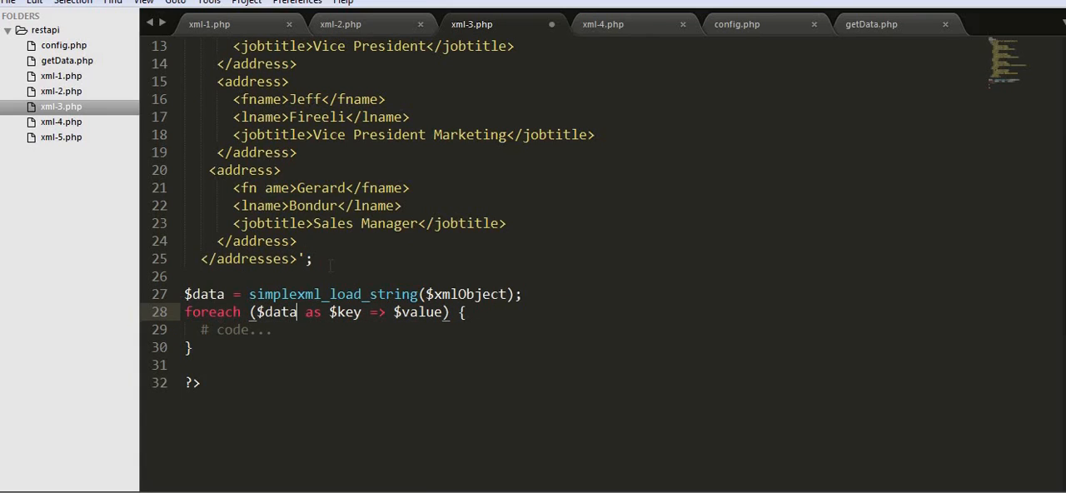
type("->chil")
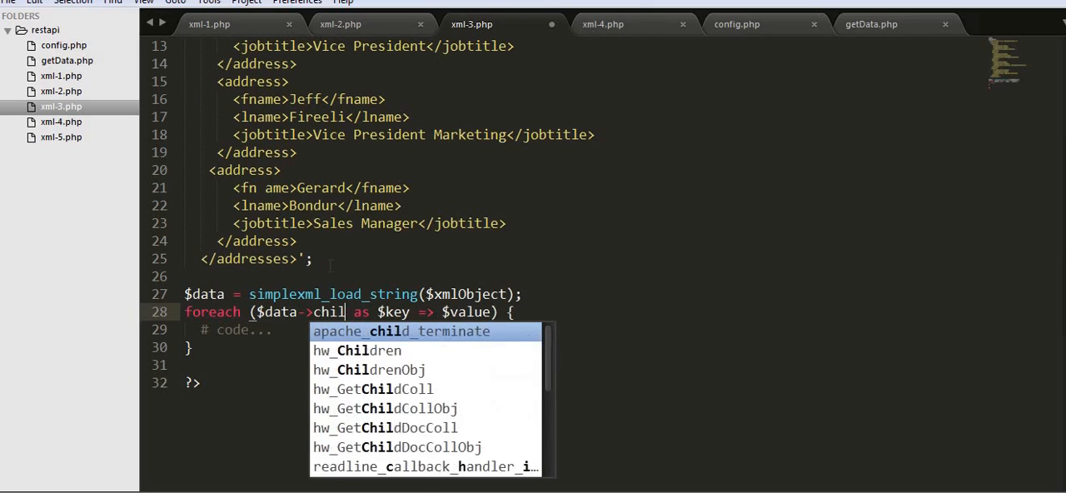
type("dren(")
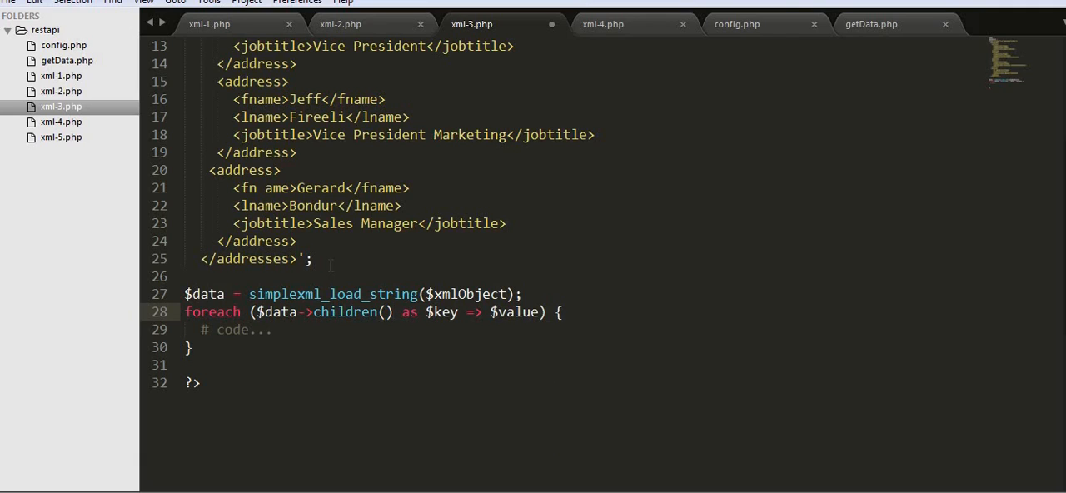
type("as")
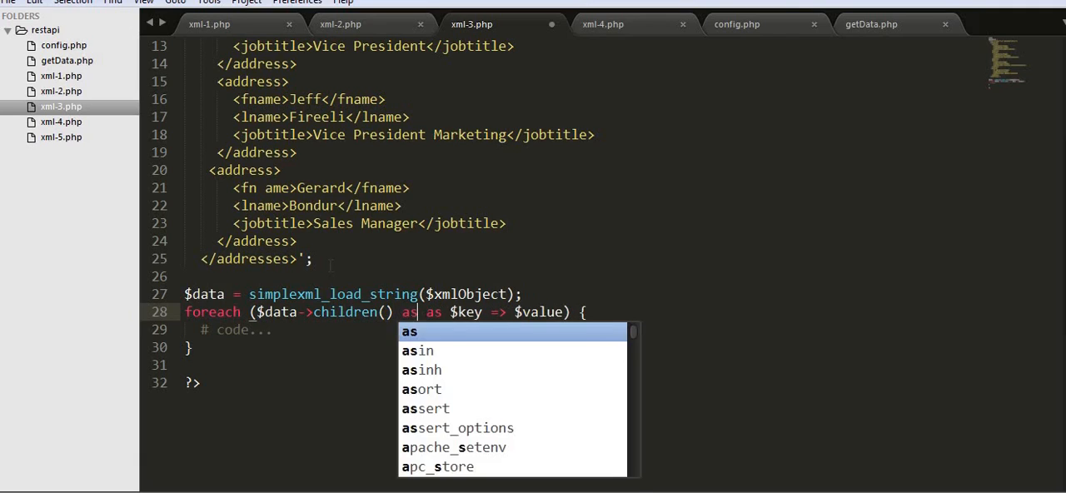
key("Escape")
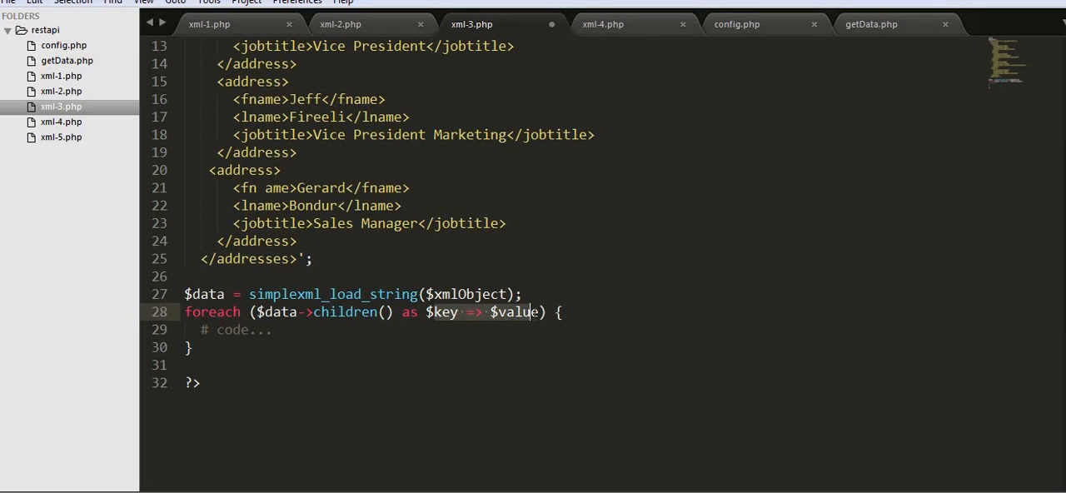
type("$o")
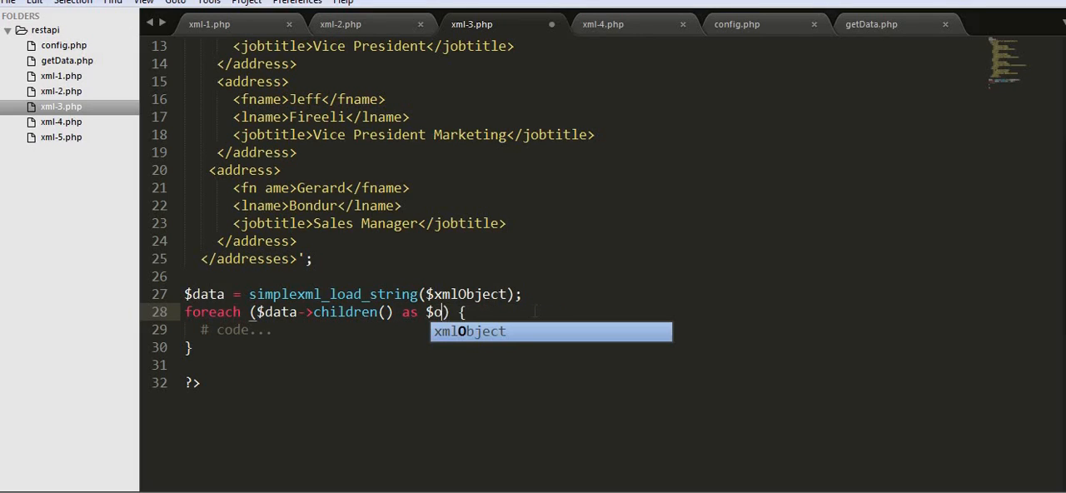
type("bj")
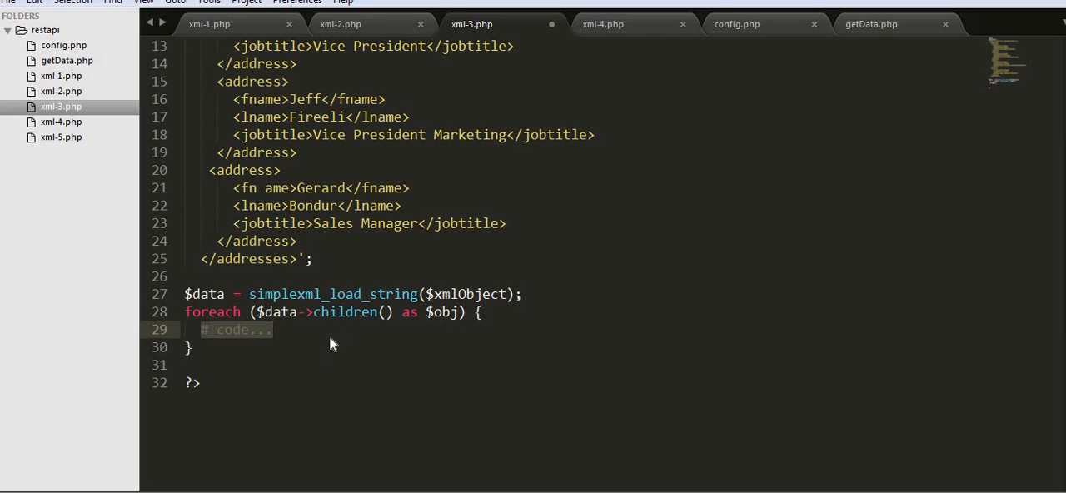
type("$obj")
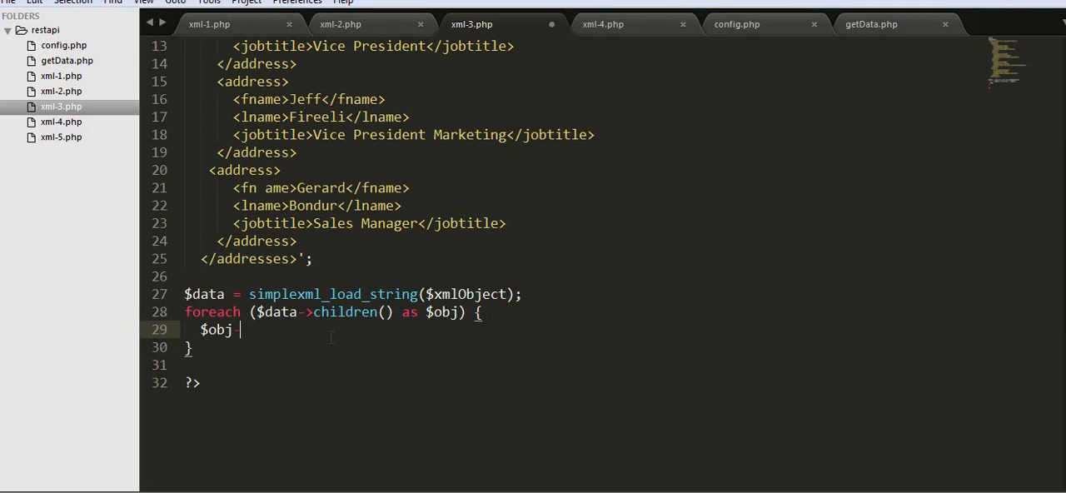
Echo $obj->fname followed by '<br/>' inside the loop, then add another identical echo line.
type("->")
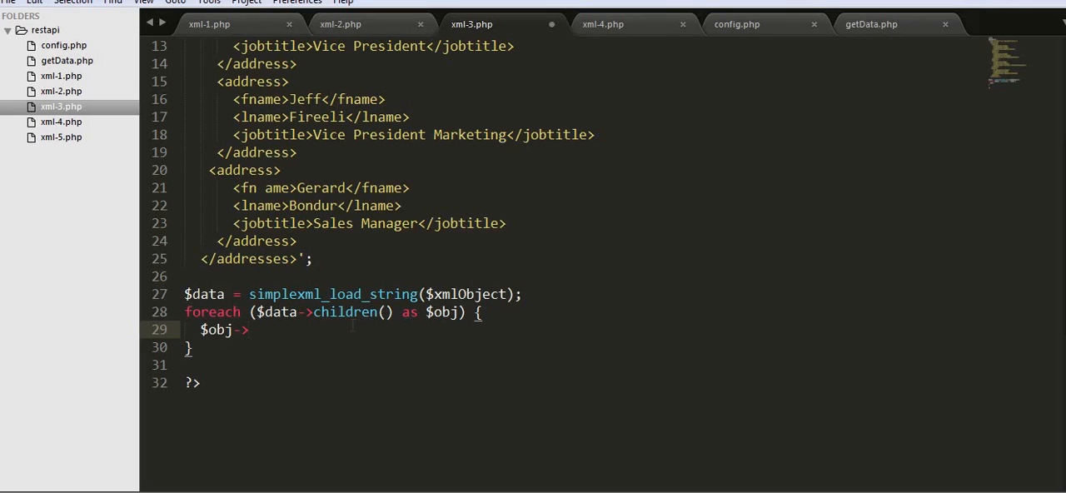
type("fn")
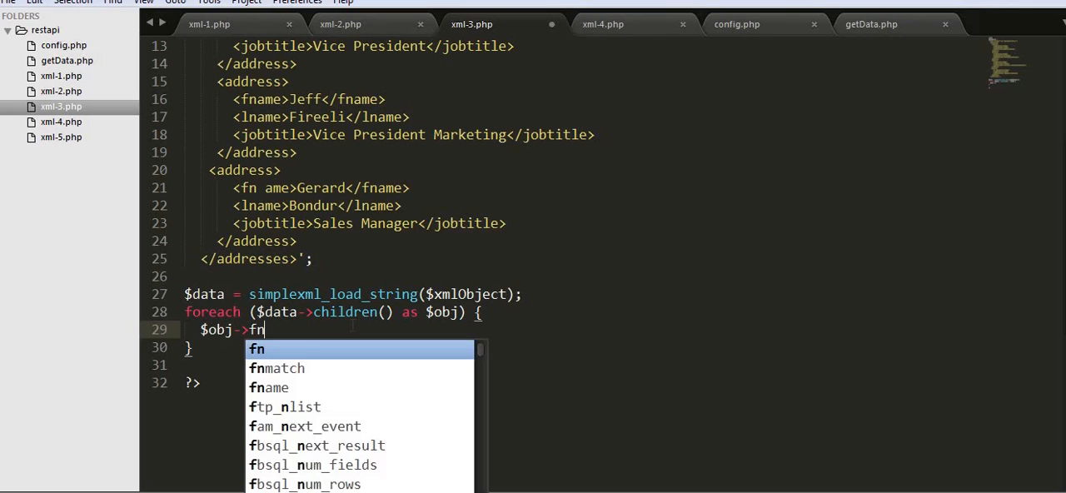
type("me;")
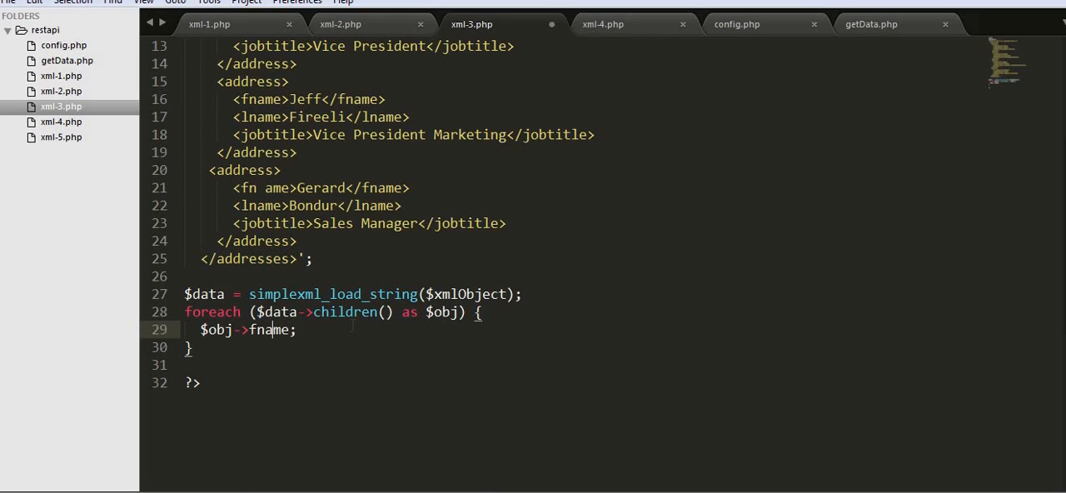
type("echo")
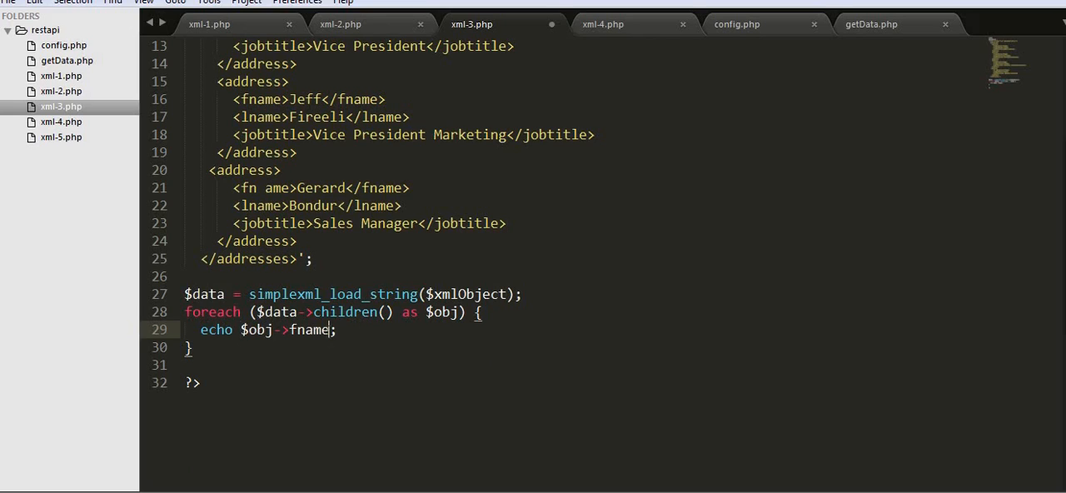
type(".<")
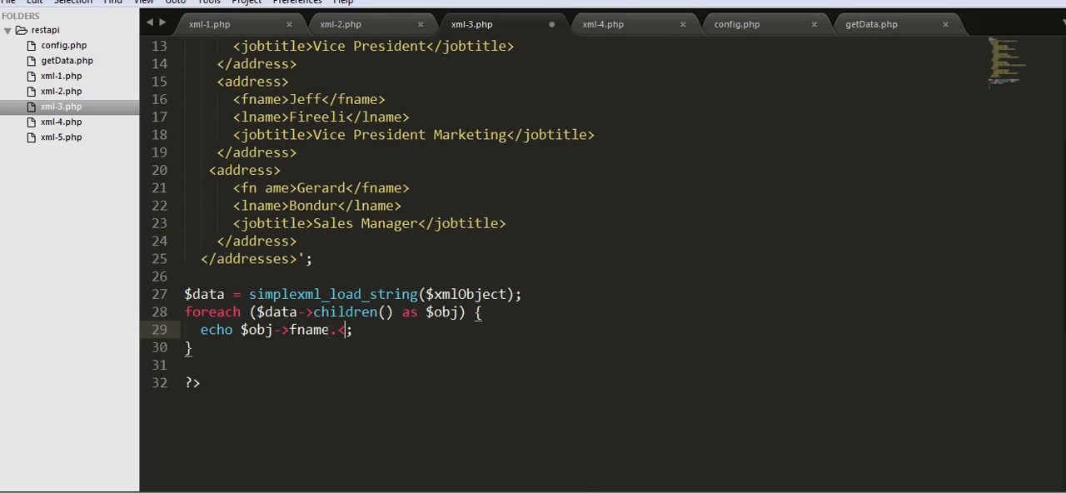
type("br/>'")
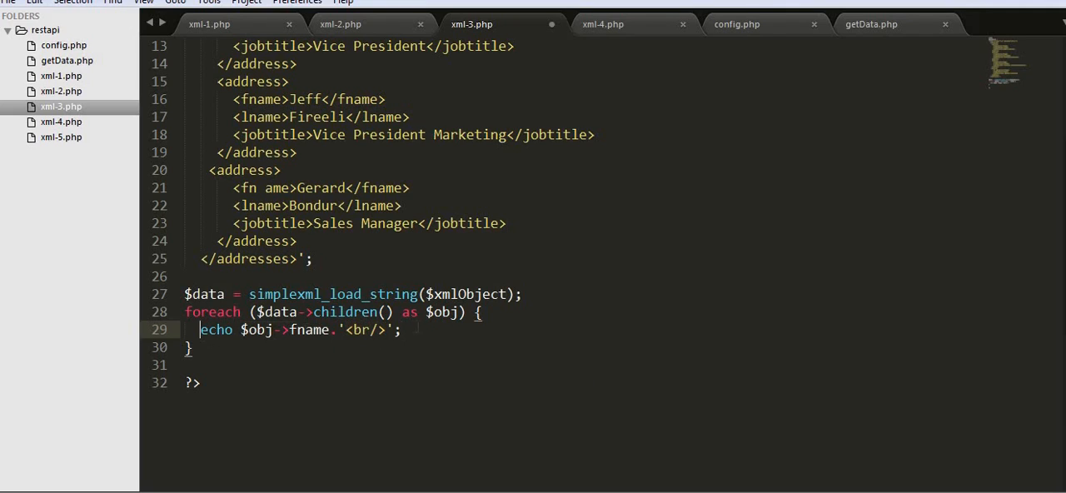
key("Return")
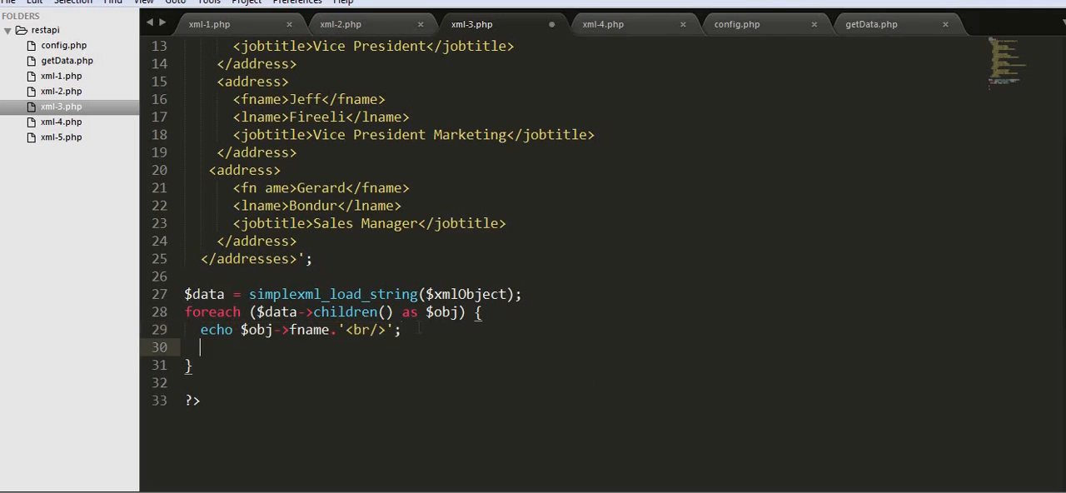
type("echo $obj->fname.'<br/>';")
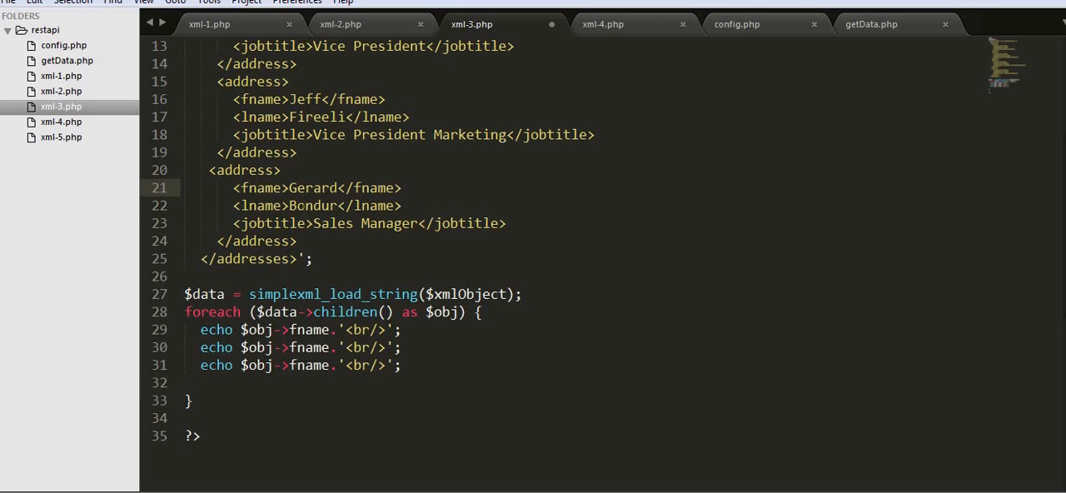
mouse_move(312, 349)
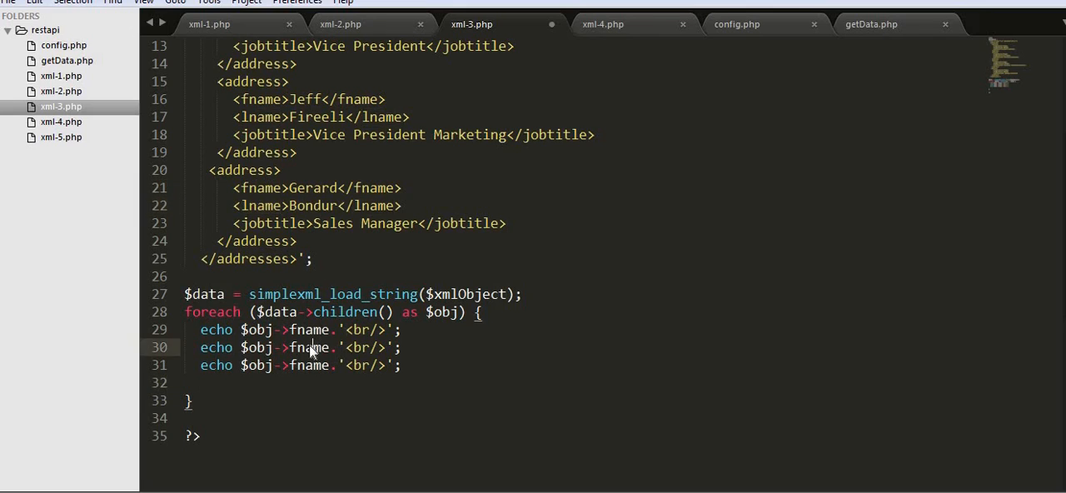
Change the copied echo lines to print $obj->lname and $obj->jobtitle.
type("lname")
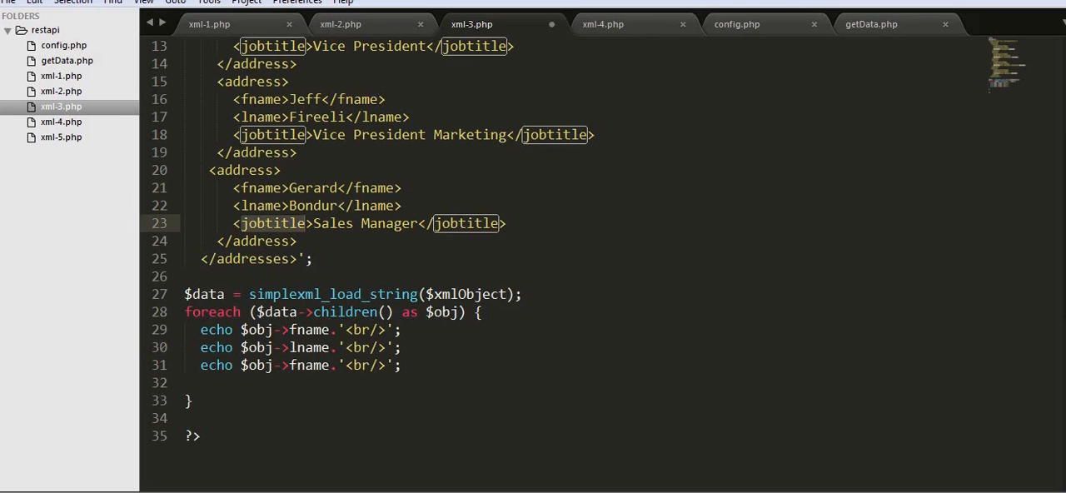
type("jobtitle")
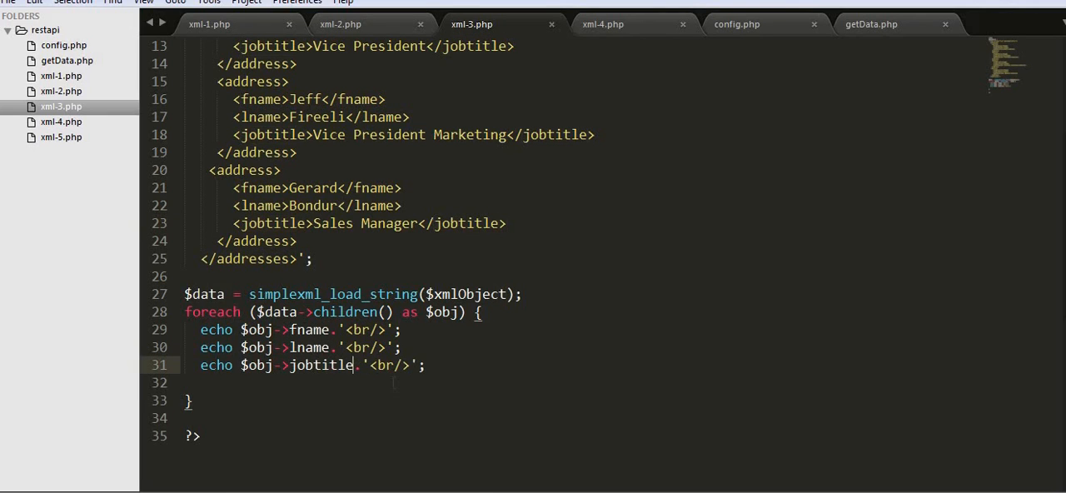
scroll("up", 3)
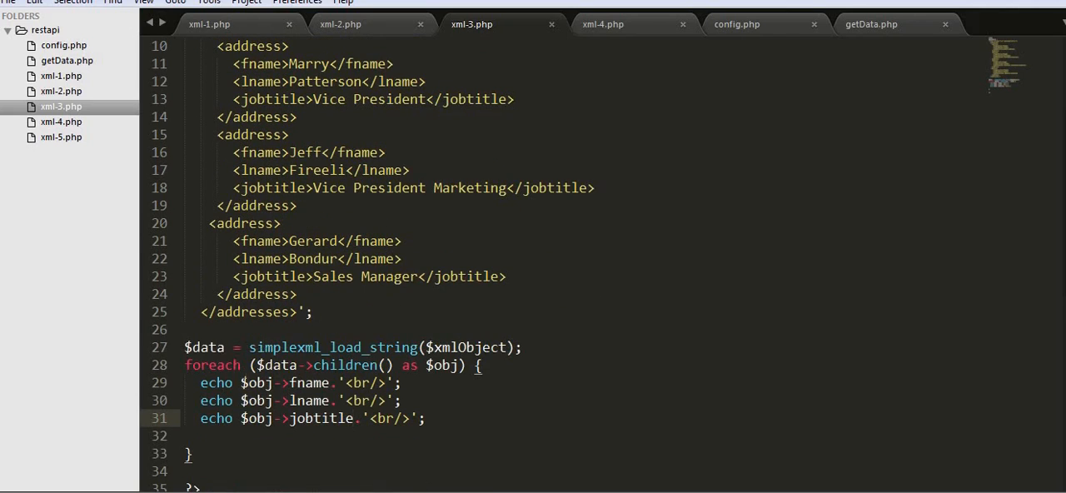
scroll("up", 3)
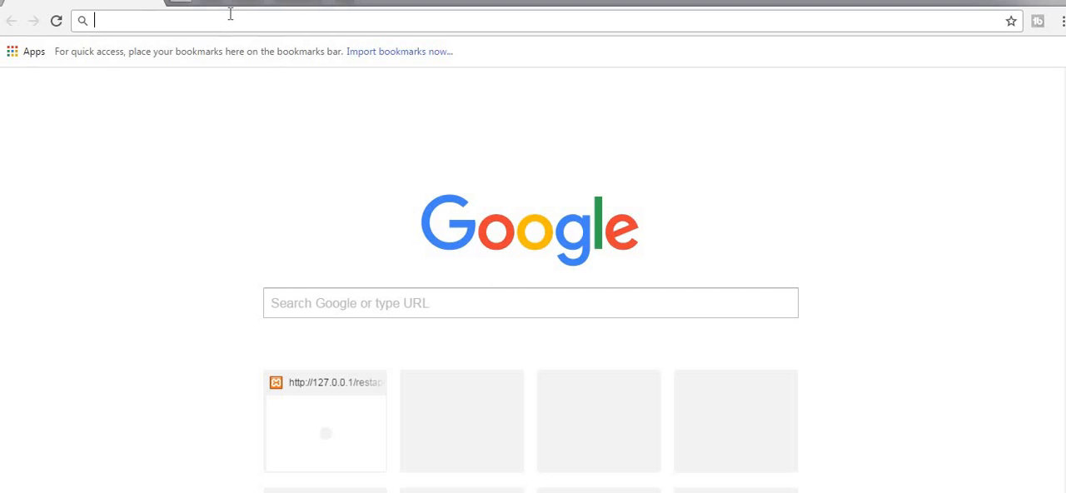
Load 127.0.0.1/restapi/xml-3.php in Chrome, adding the missing 'restapi/' after the 404.
type("127.")
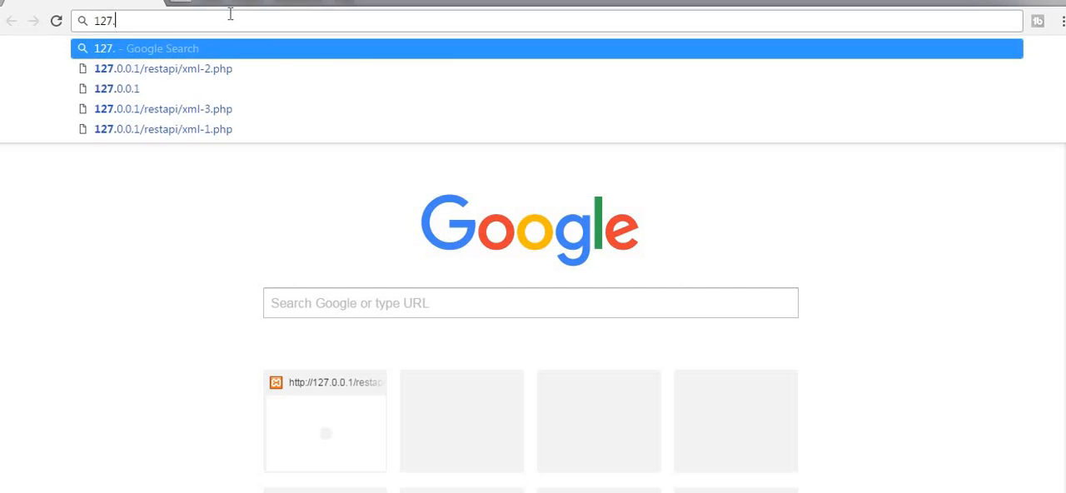
type("0.0.1")
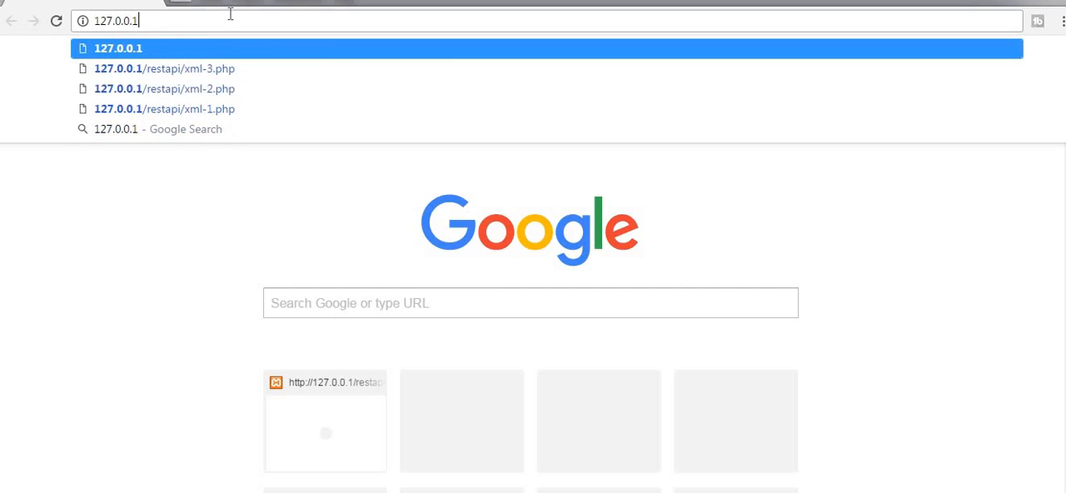
type("/")
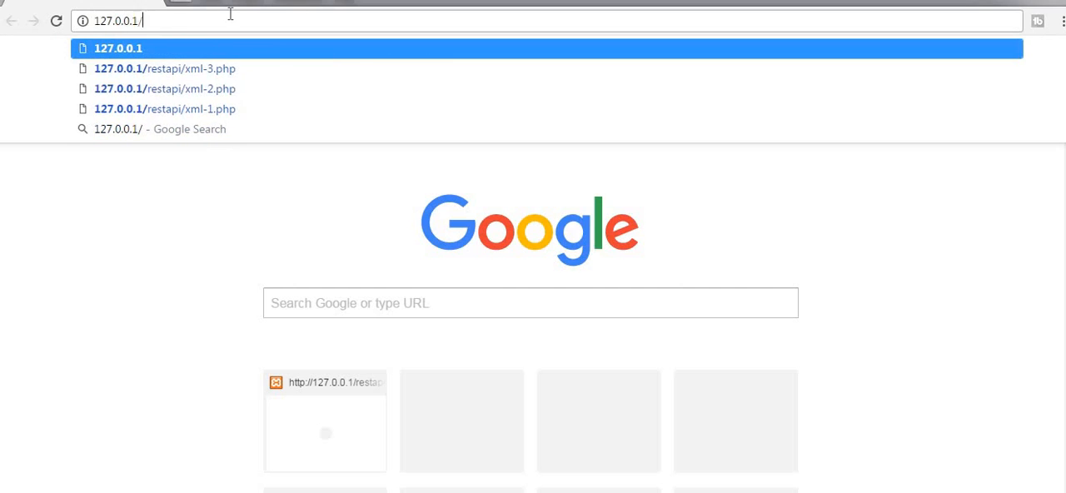
type("xml-3.php")
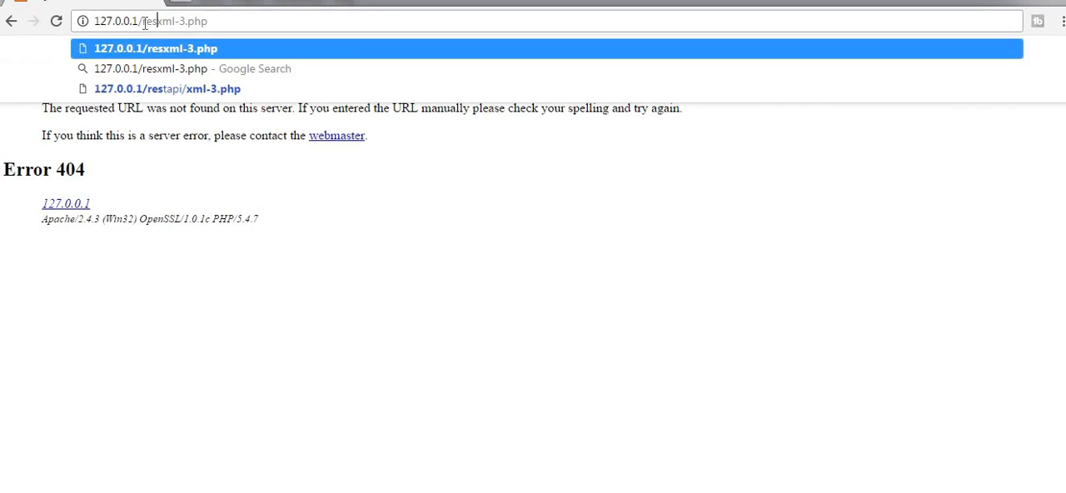
type("tapi")
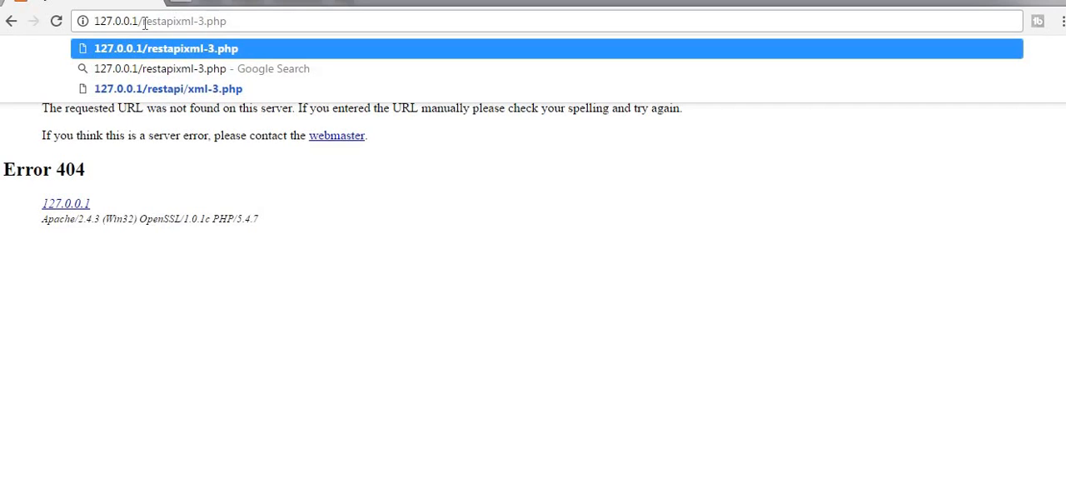
left_click(169, 88)
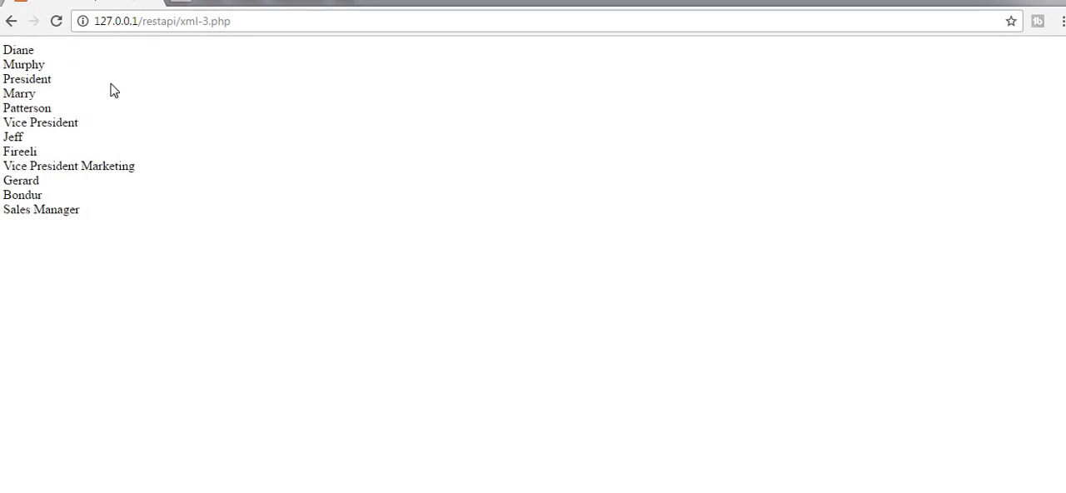
mouse_move(24, 93)
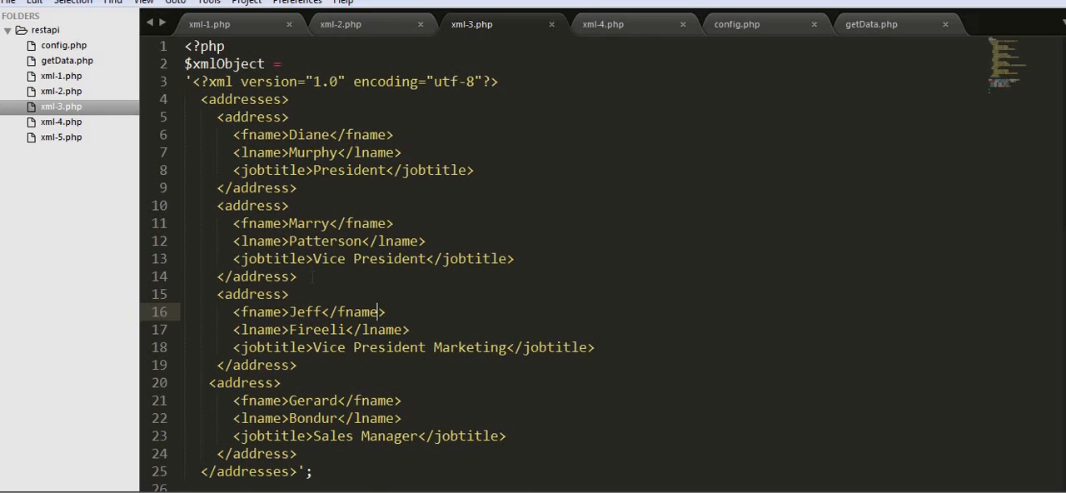
scroll("down", 3)
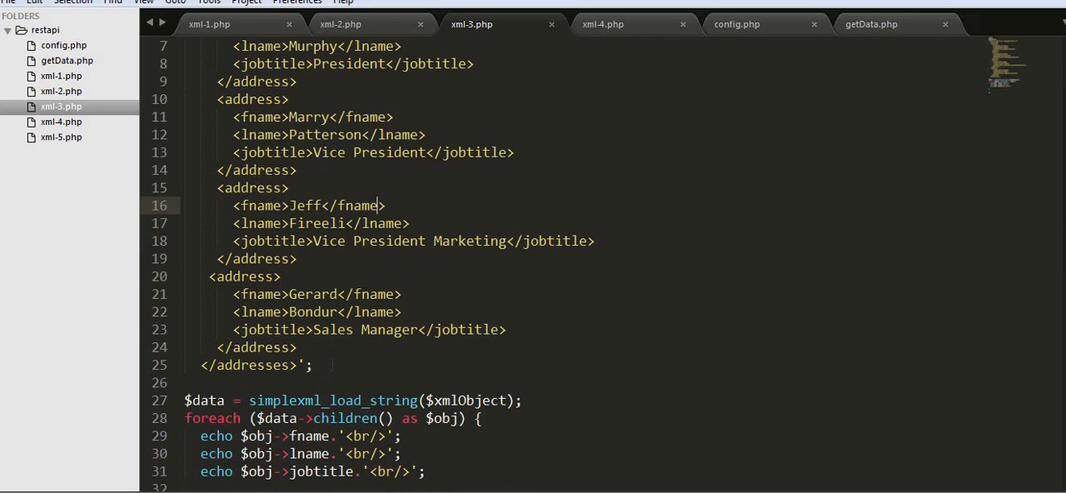
scroll("down", 3)
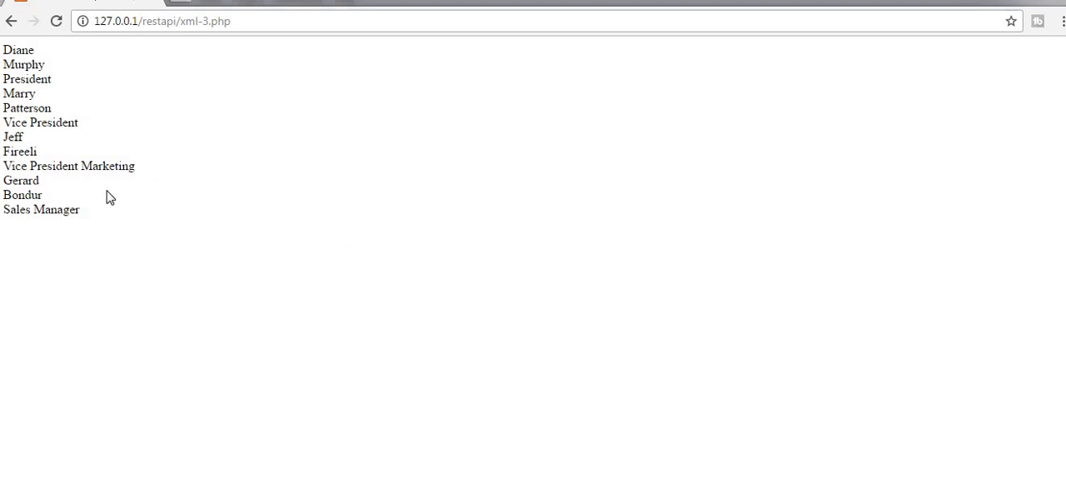
mouse_move(83, 217)
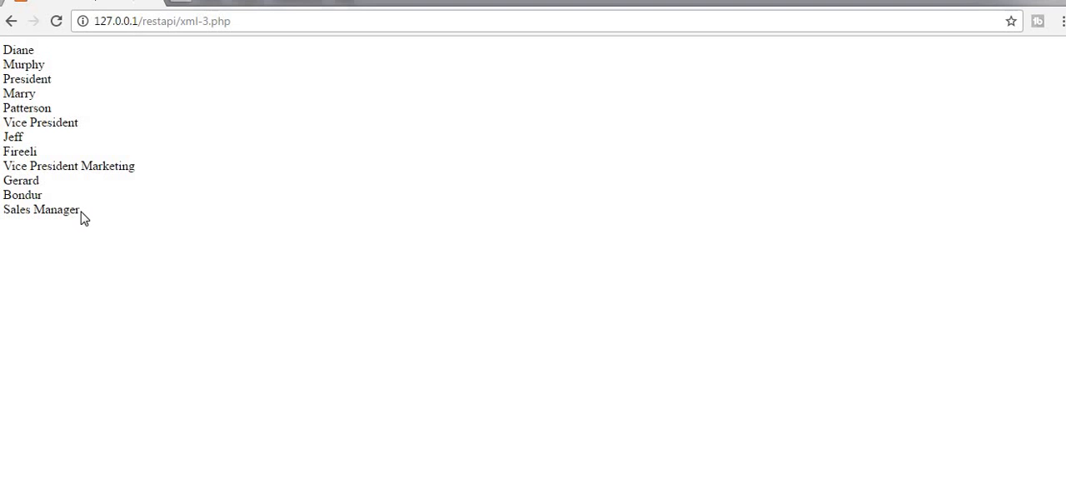
mouse_move(53, 169)
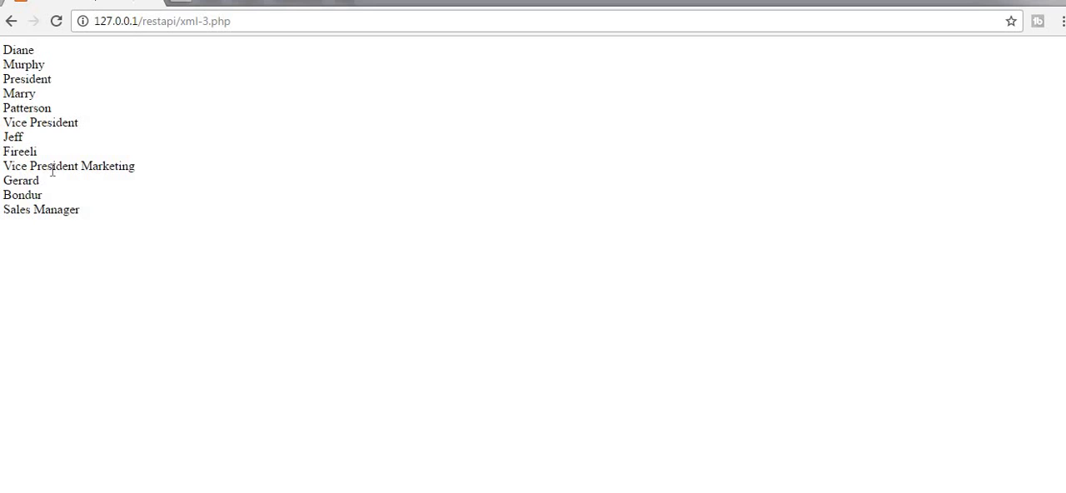
mouse_move(71, 150)
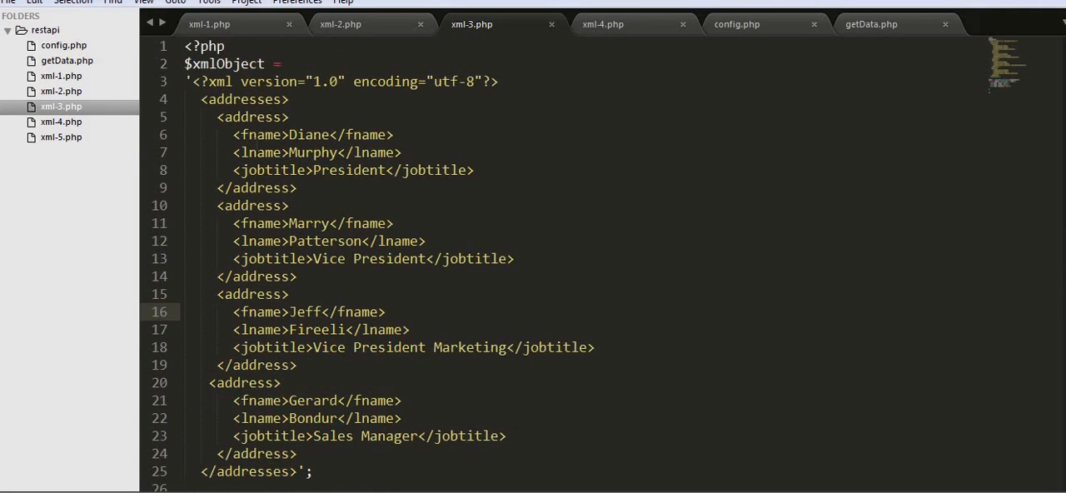
scroll("down", 3)
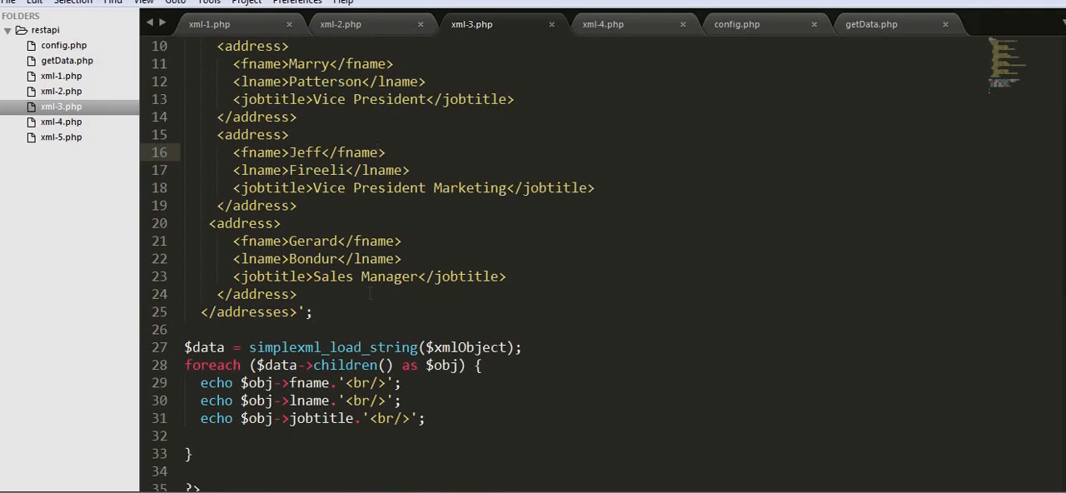
scroll("down", 3)
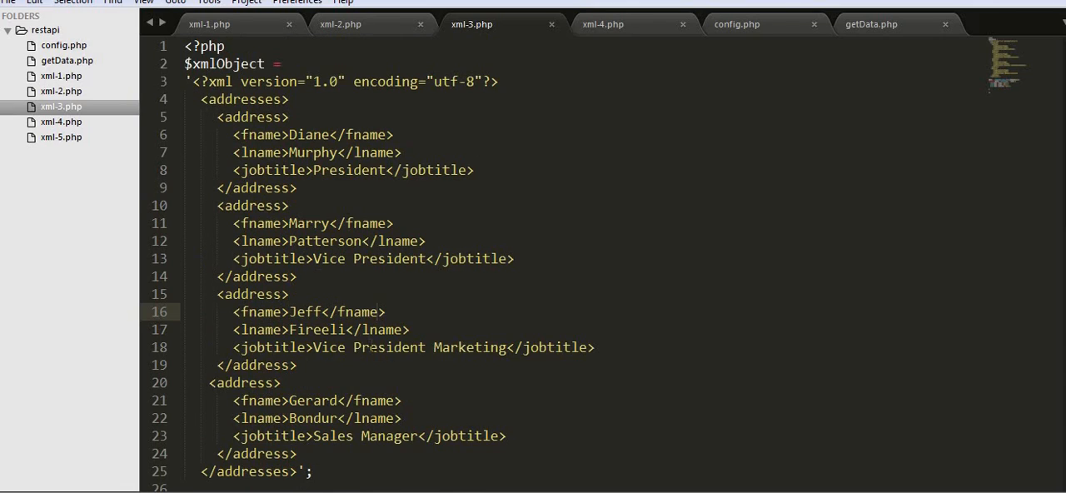
scroll("down", 3)
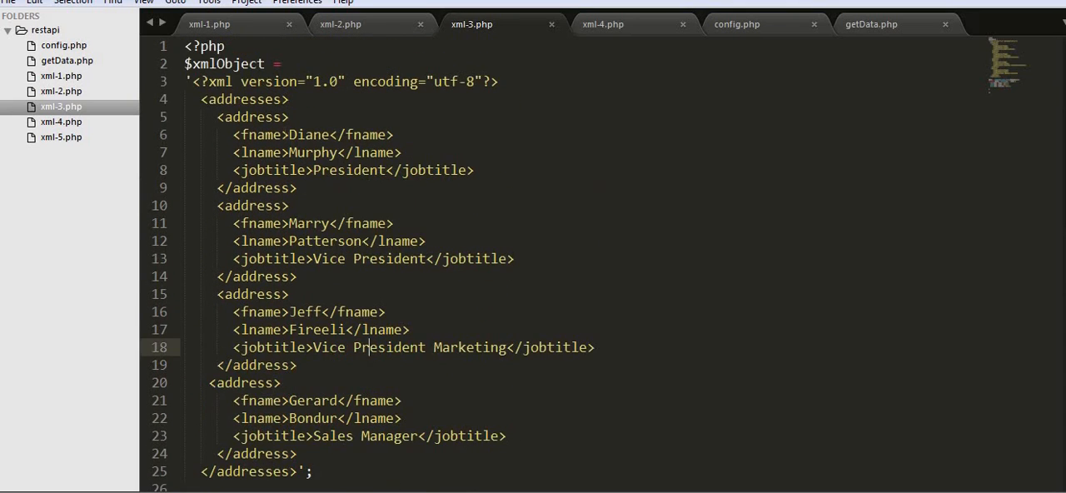
Add age="21" to Diane's fname tag, fixing the mistyped attribute name.
left_click(287, 134)
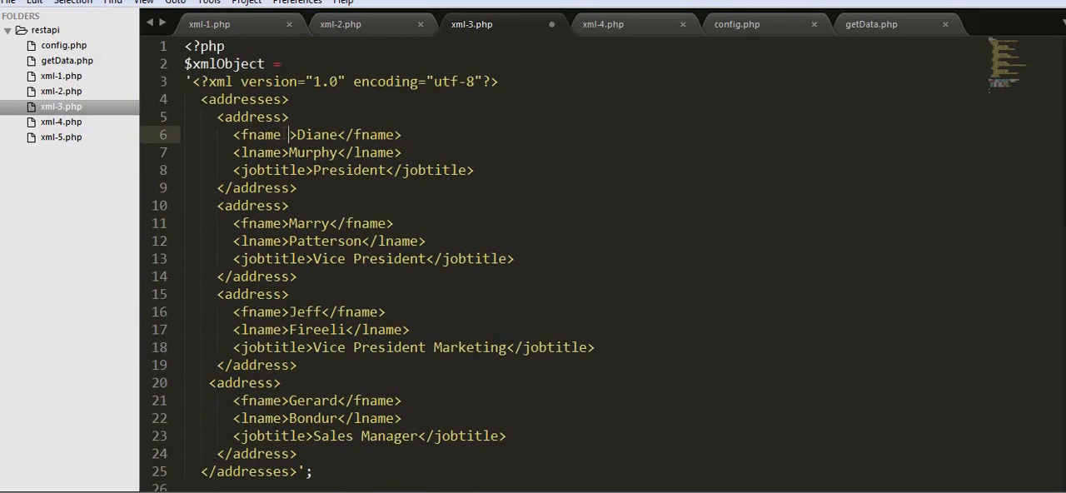
type("sge=")
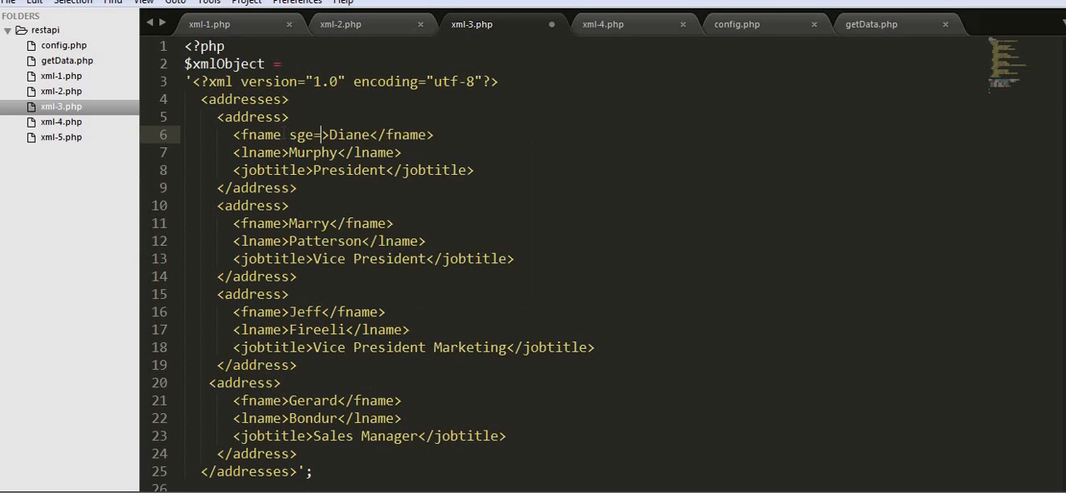
key("Backspace")
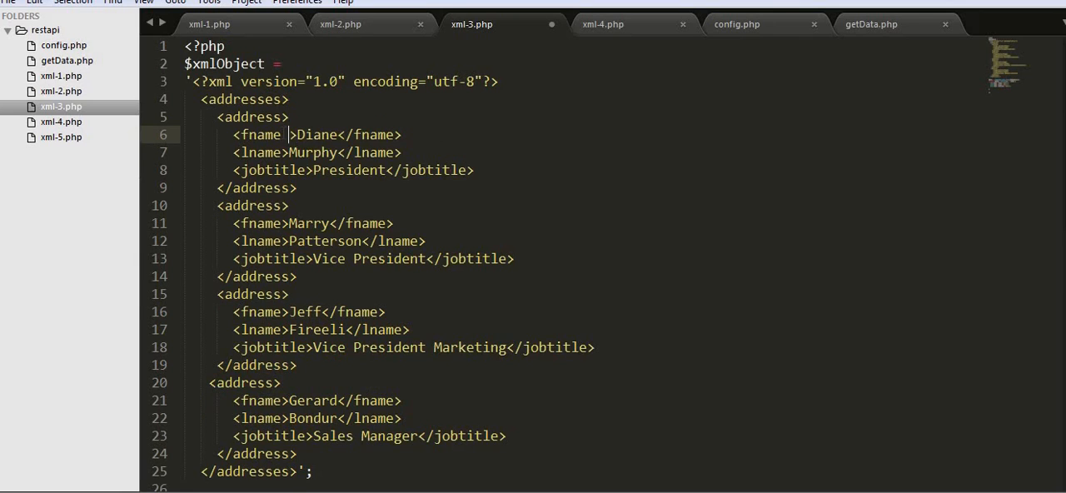
type("age=")
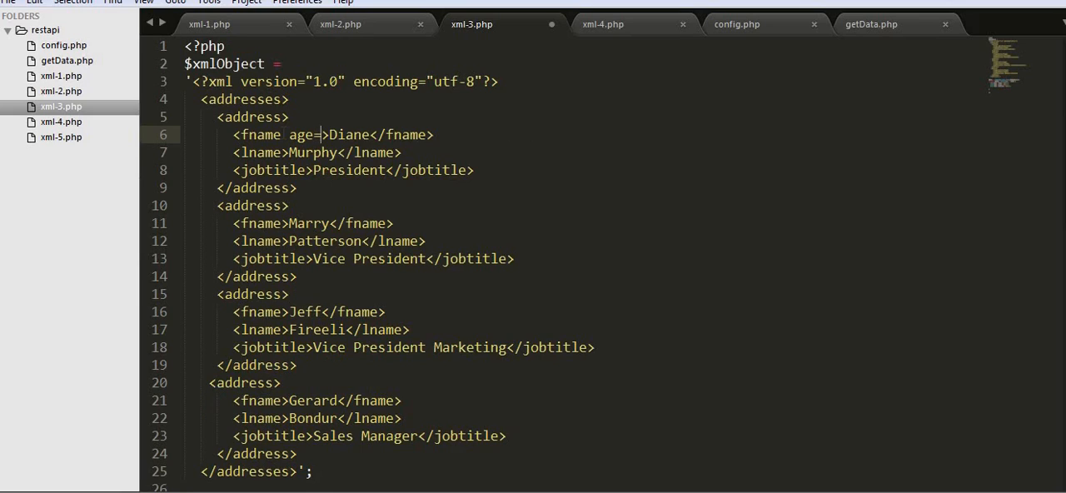
type("\"2")
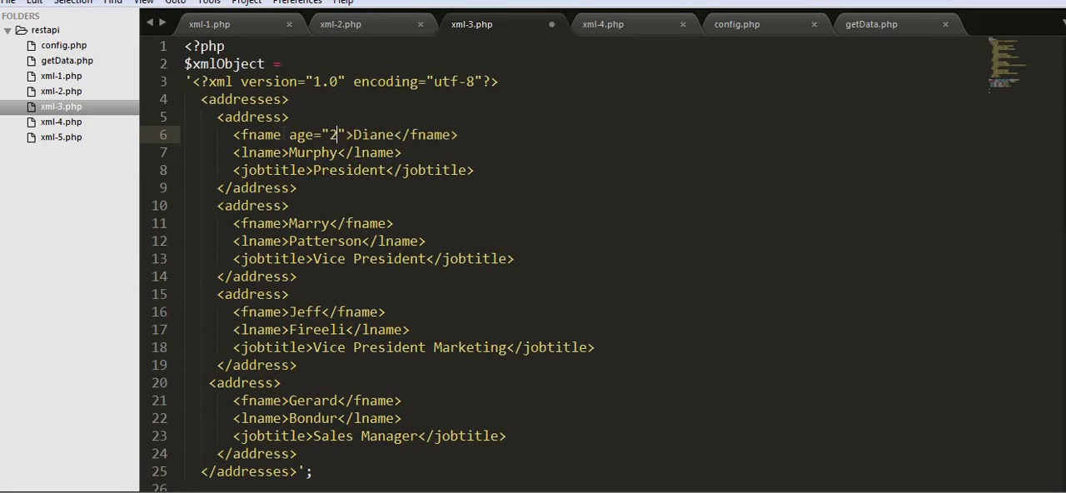
type("1")
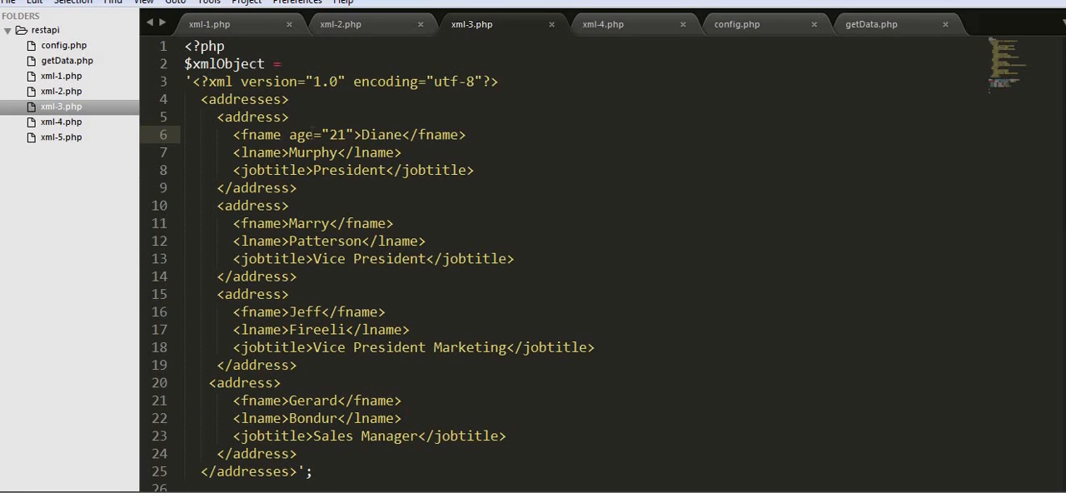
Change the fname echo to print $obj->fname['age'].
scroll("down", 3)
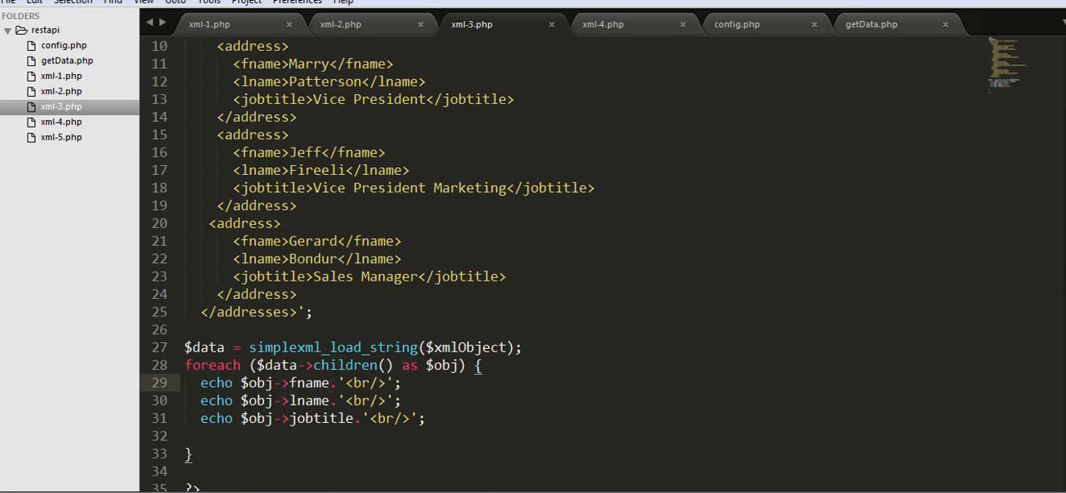
type("[]")
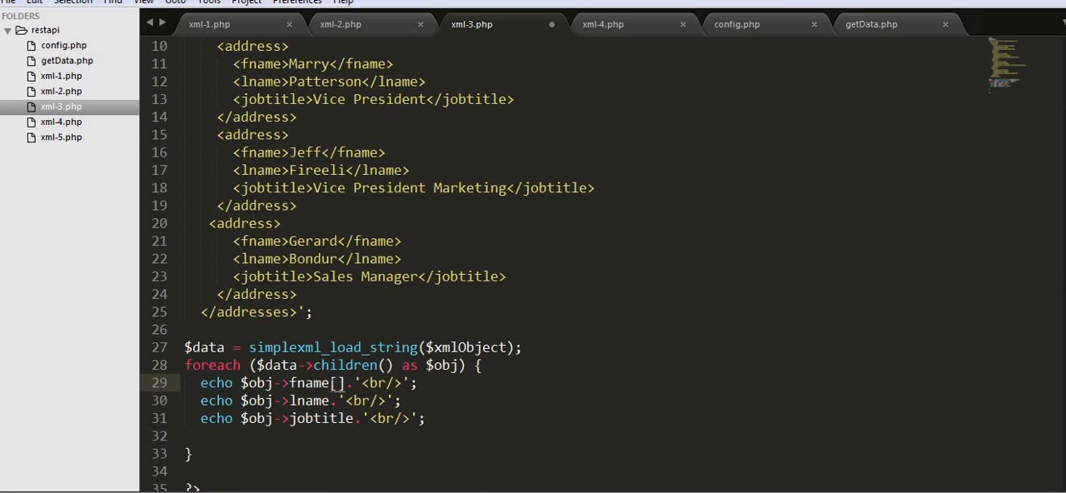
type("'")
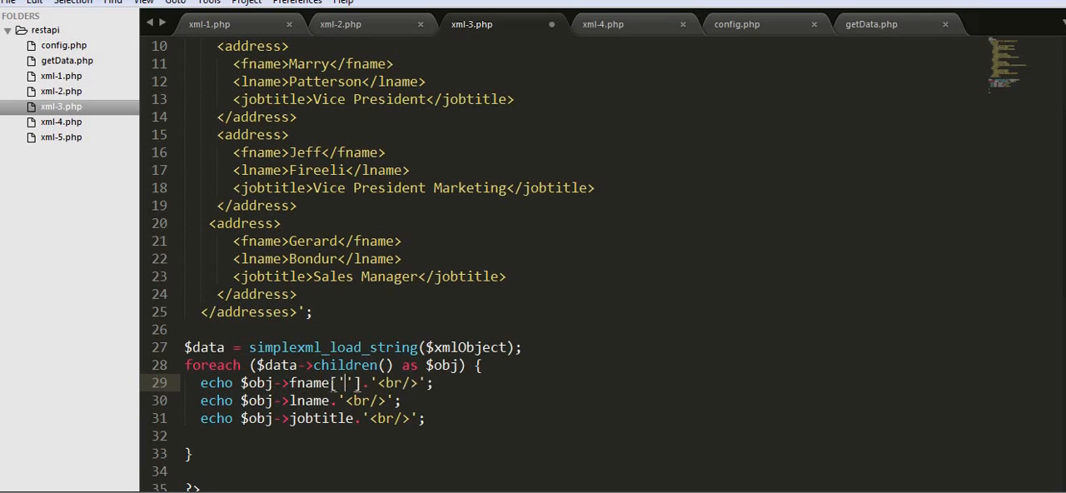
type("age")
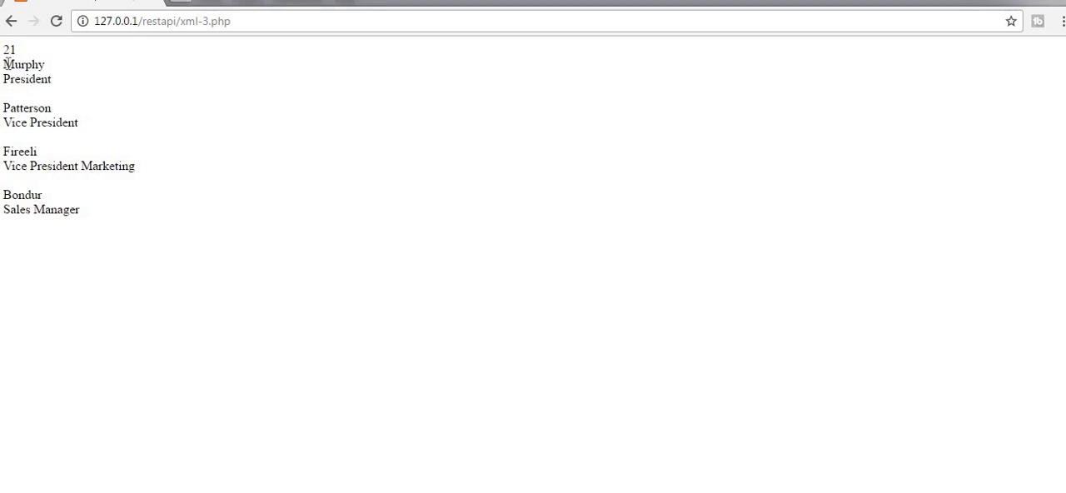
mouse_move(146, 300)
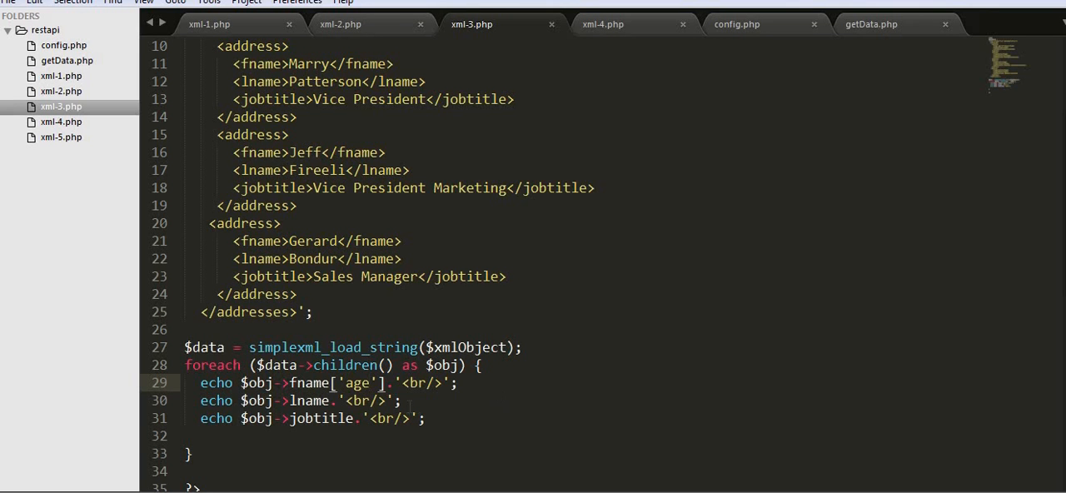
Scroll up through the reloaded xml-3.php output showing Diane's age 21.
scroll("up", 3)
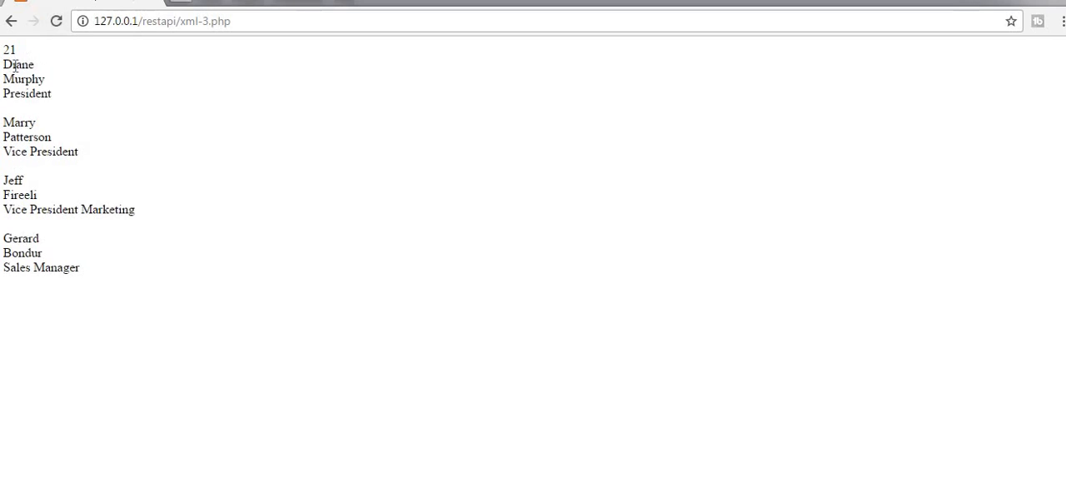
mouse_move(386, 358)
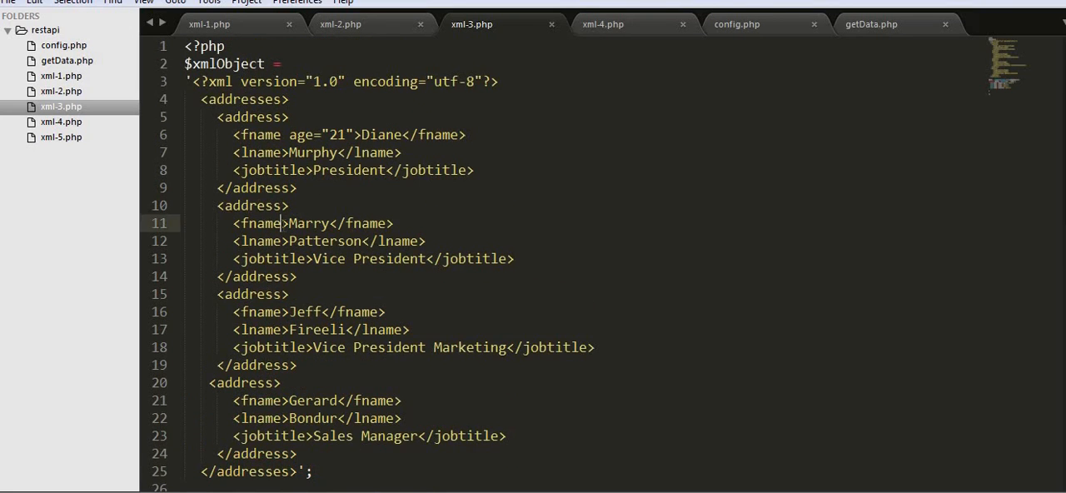
Give Marry's fname tag the attribute age="22".
type("age=")
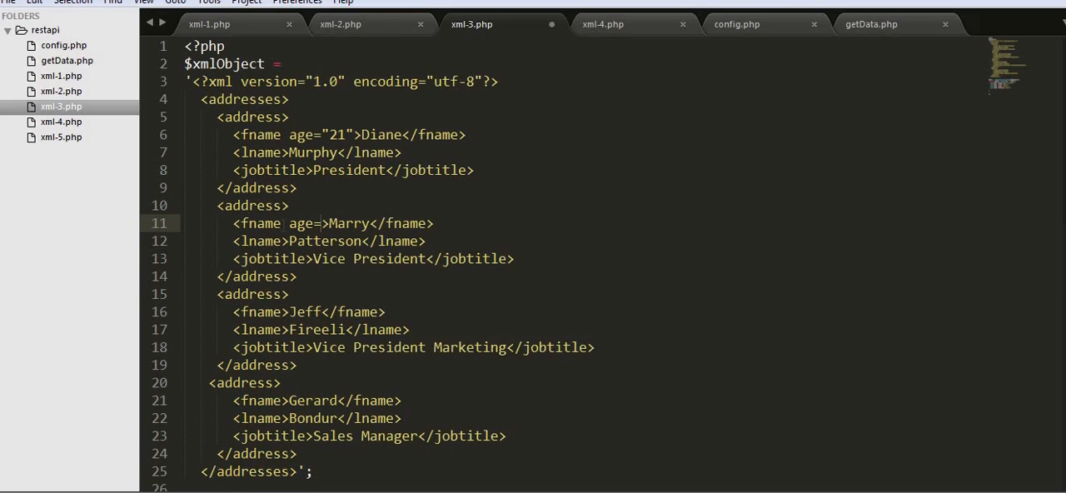
type("\"\"")
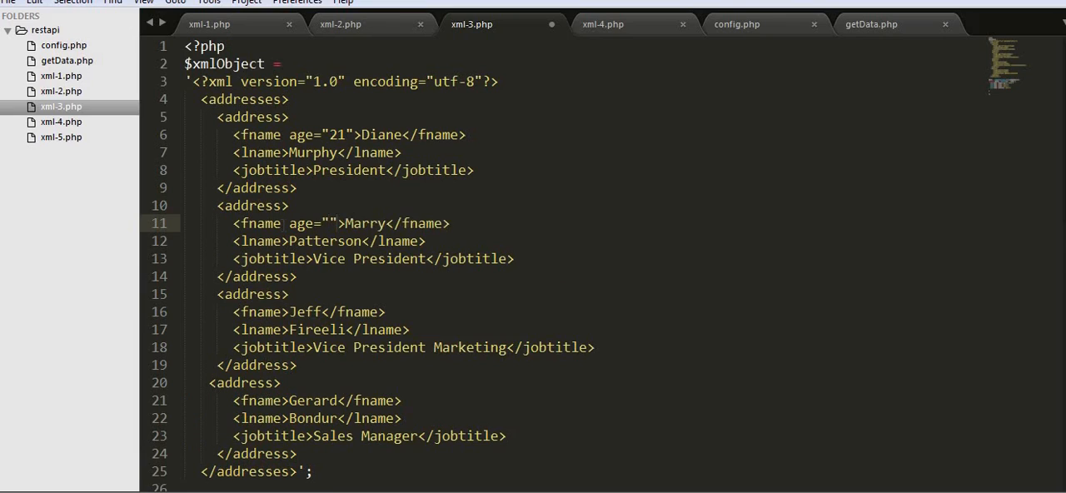
type("22")
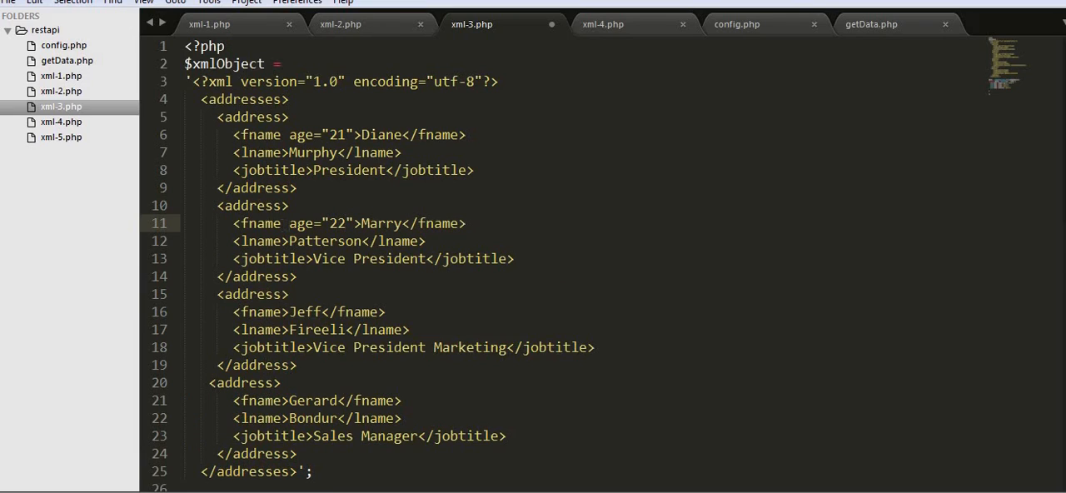
double_click(315, 223)
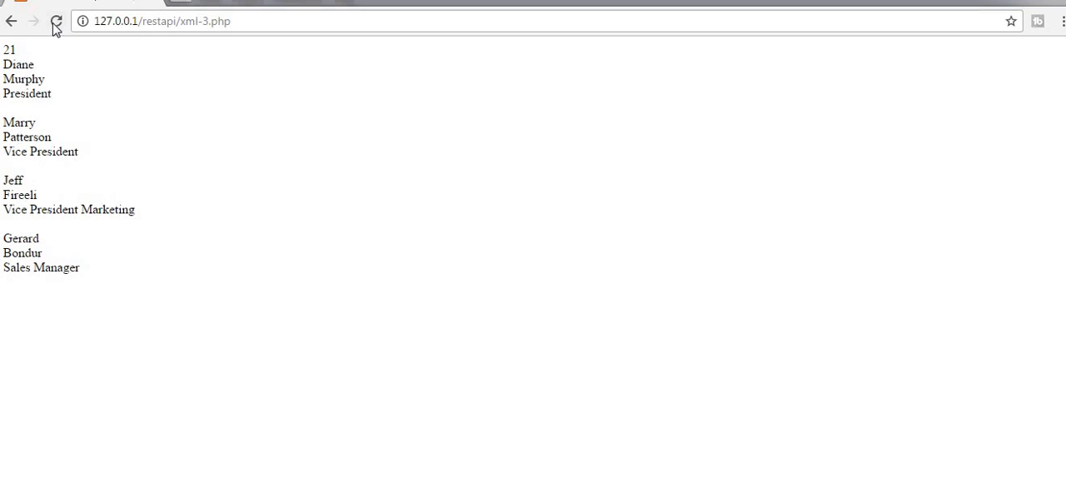
Reload the xml-3.php page and scroll through the updated output.
left_click(56, 21)
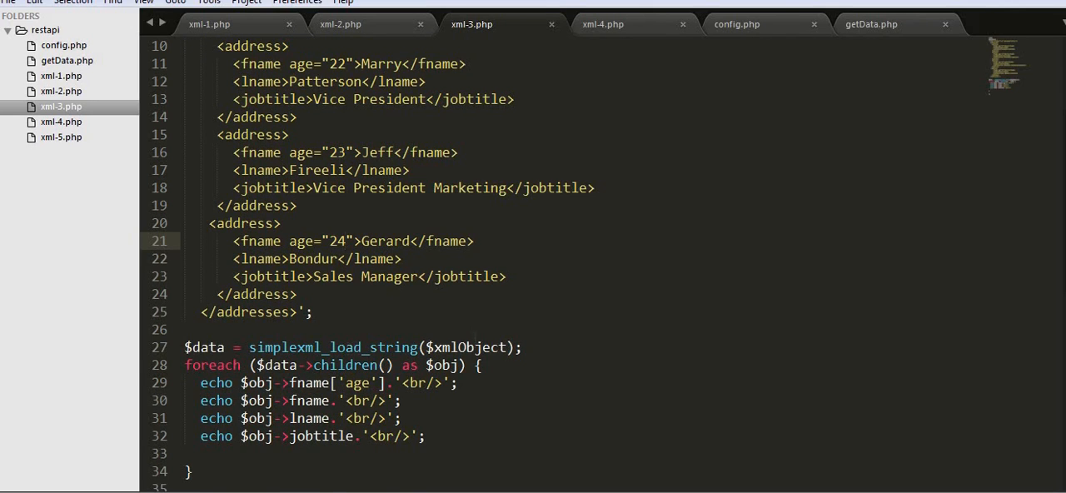
scroll("up", 3)
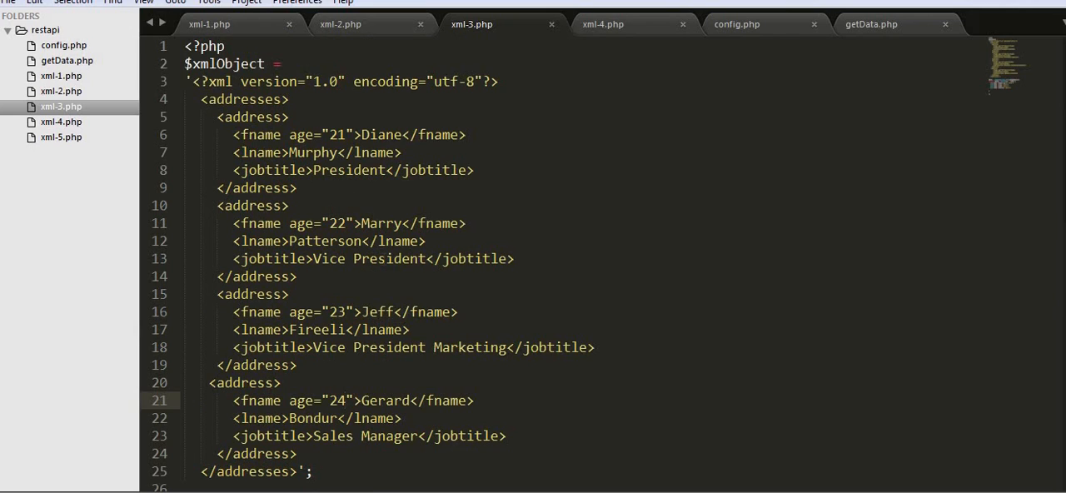
scroll("down", 3)
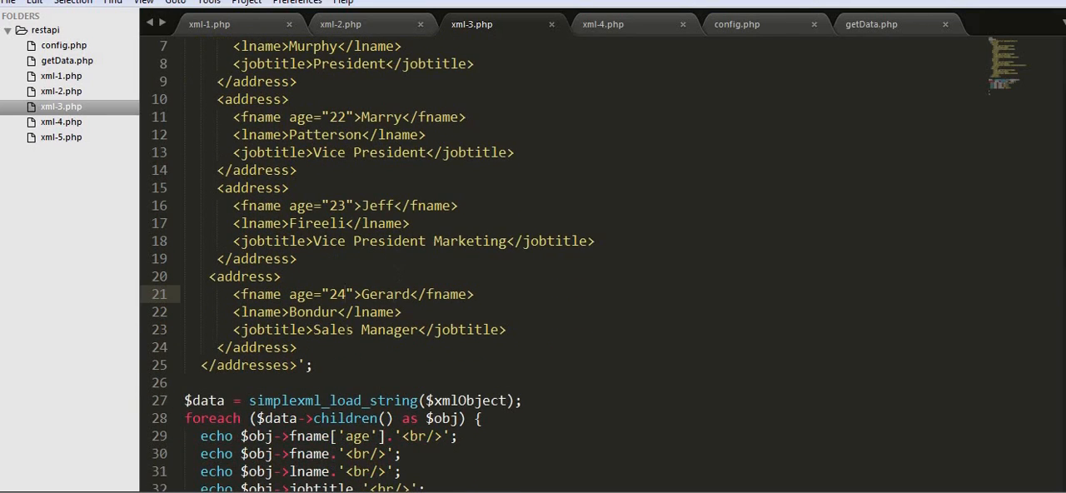
scroll("down", 3)
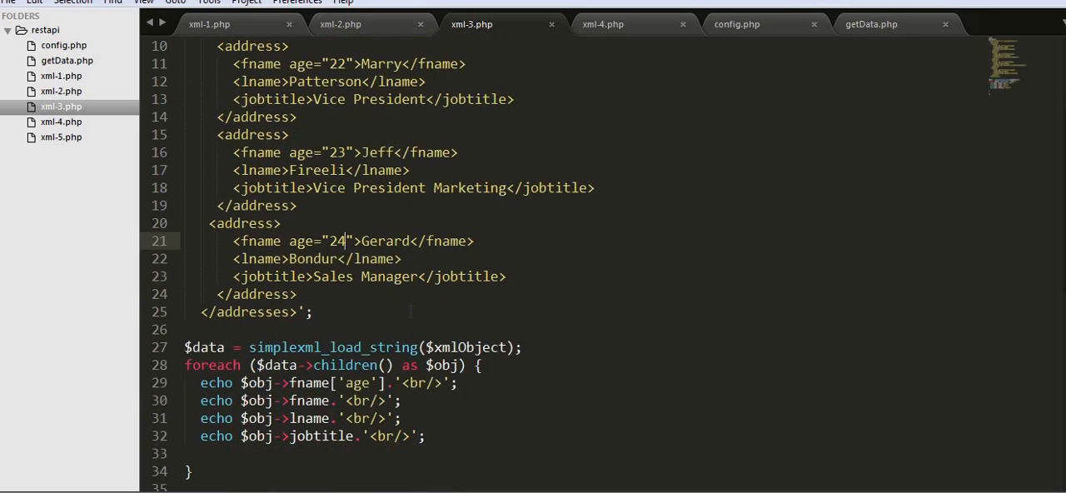